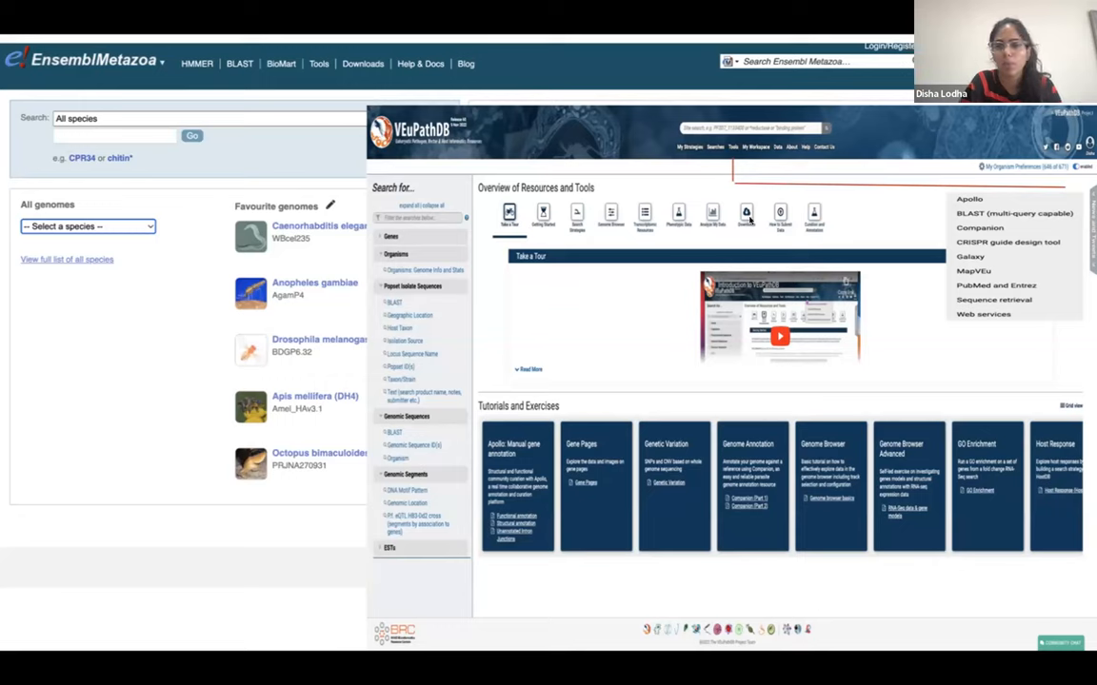
pyautogui.moveTo(909, 244)
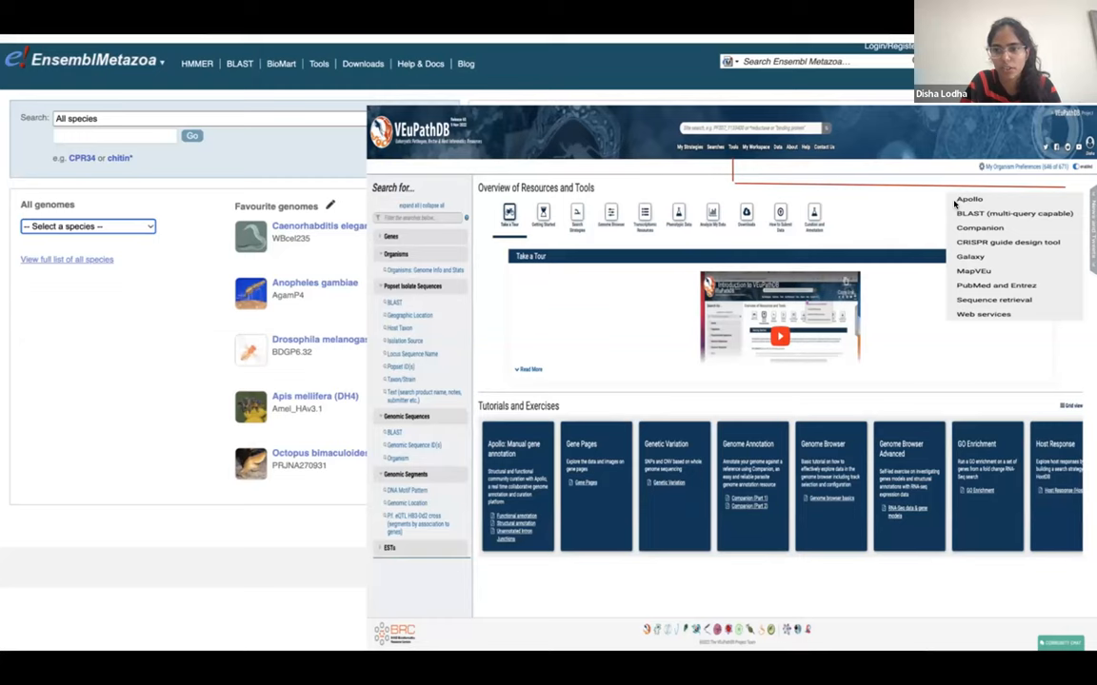
pyautogui.moveTo(948, 255)
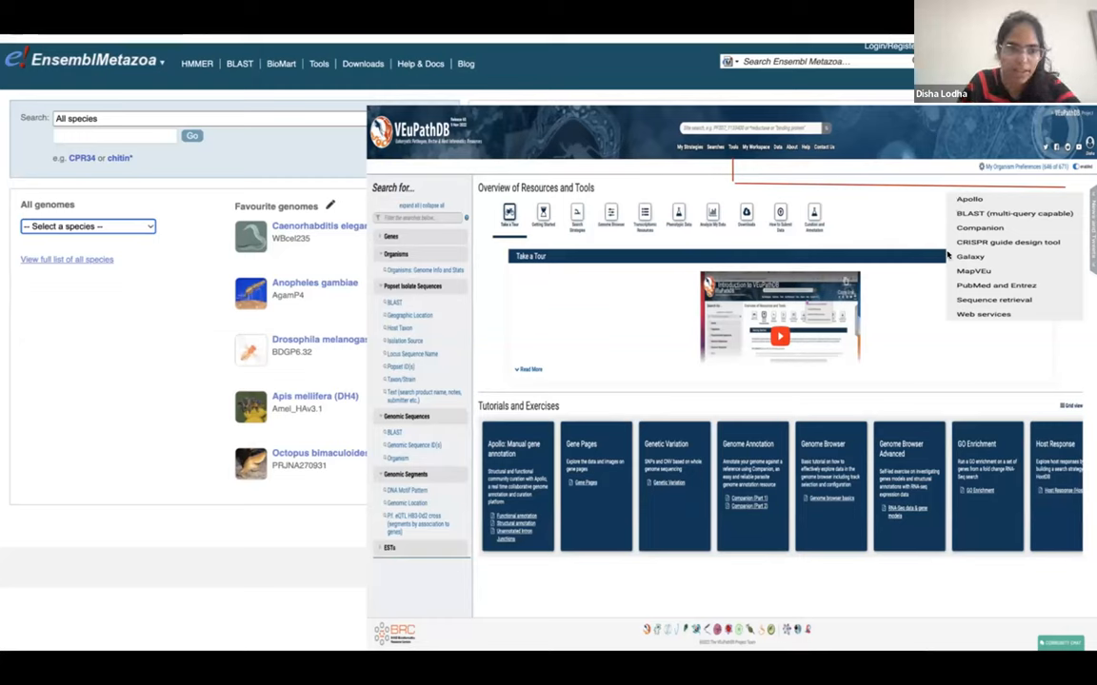
pyautogui.moveTo(955, 534)
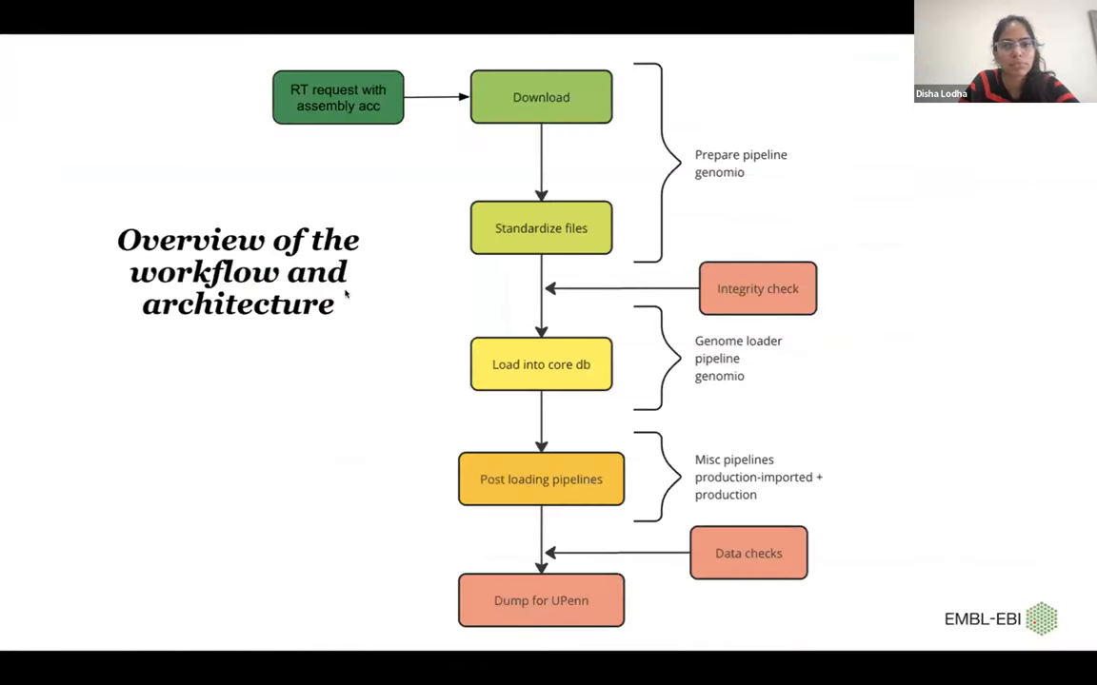
pyautogui.moveTo(506, 266)
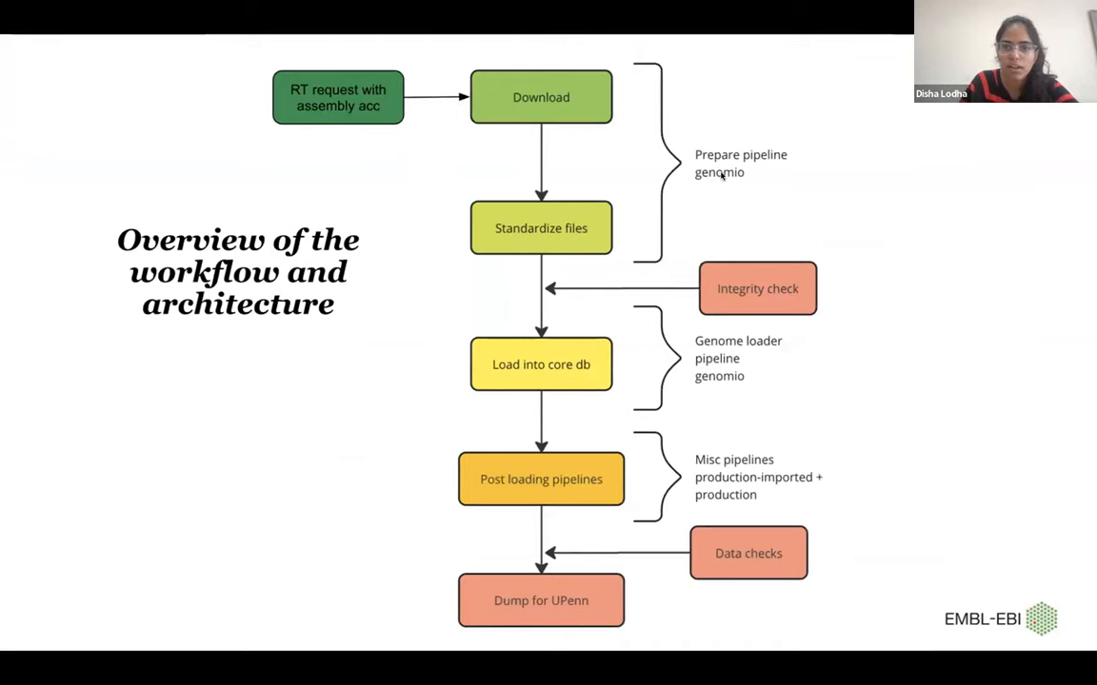
pyautogui.moveTo(722, 169)
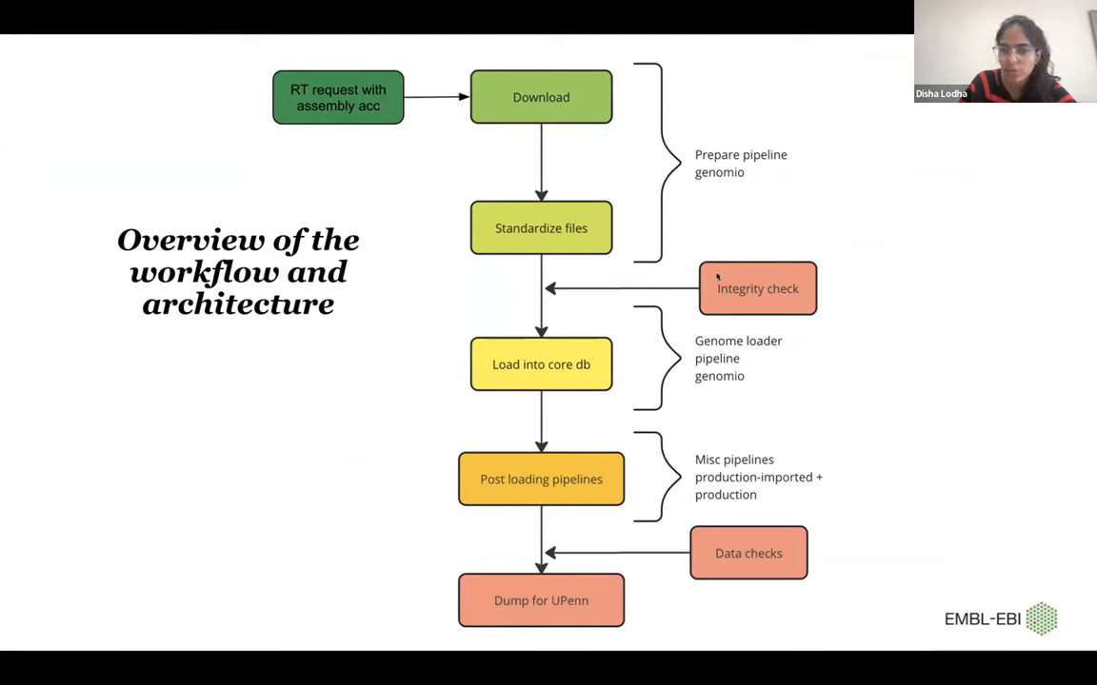
pyautogui.moveTo(628, 568)
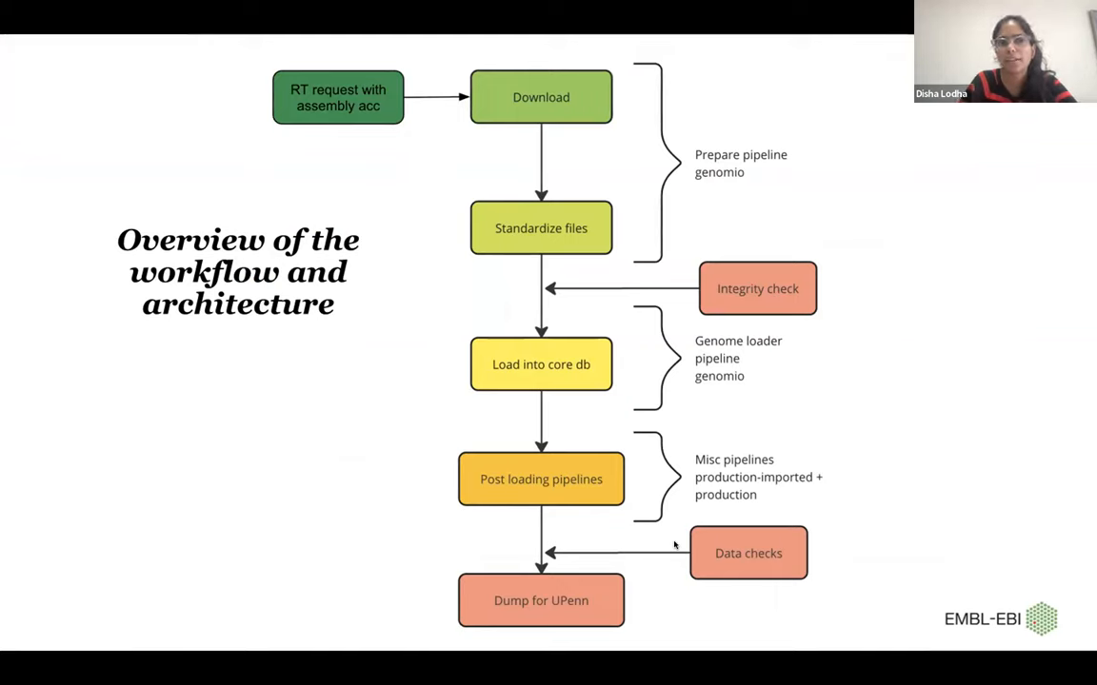
pyautogui.moveTo(479, 318)
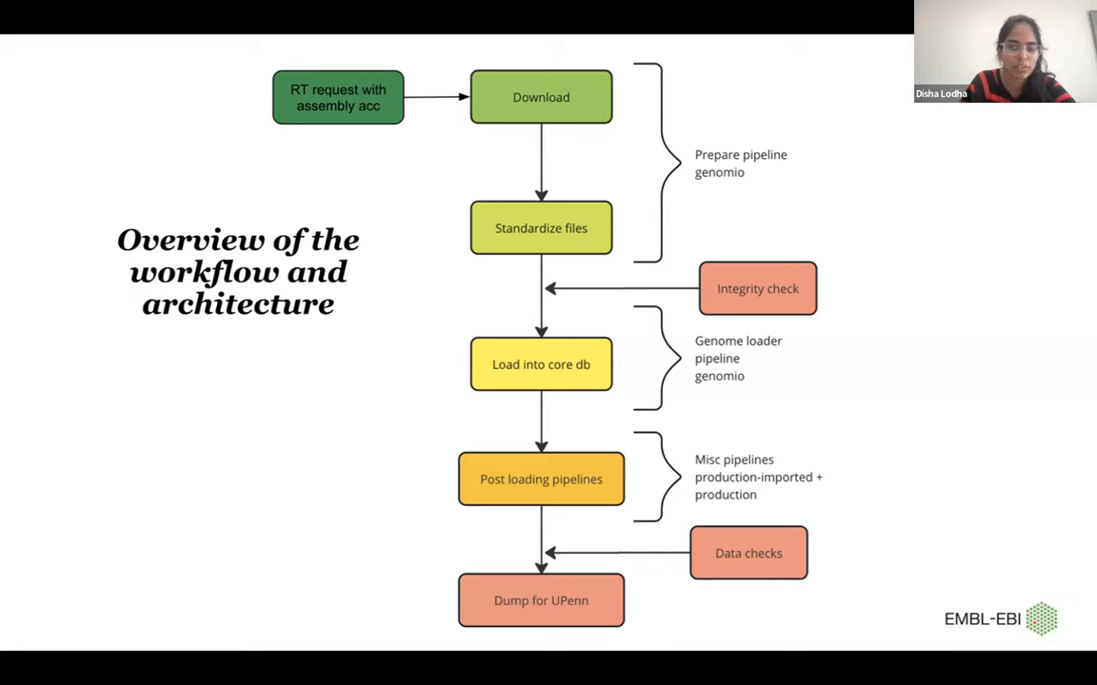
pyautogui.moveTo(198, 176)
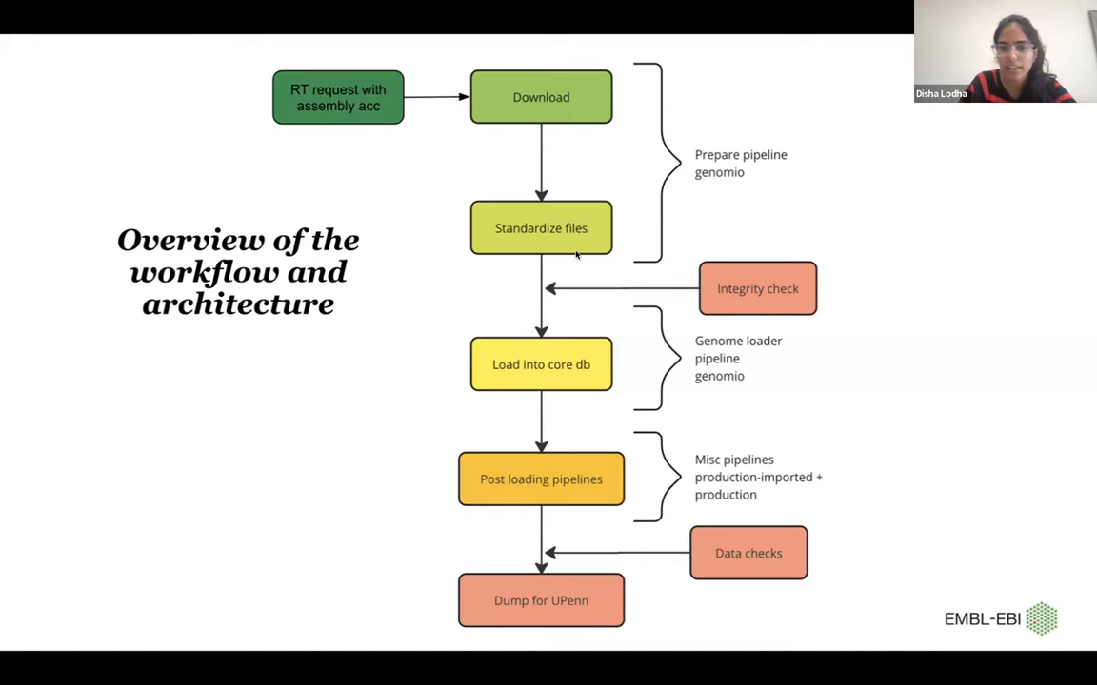
pyautogui.moveTo(652, 333)
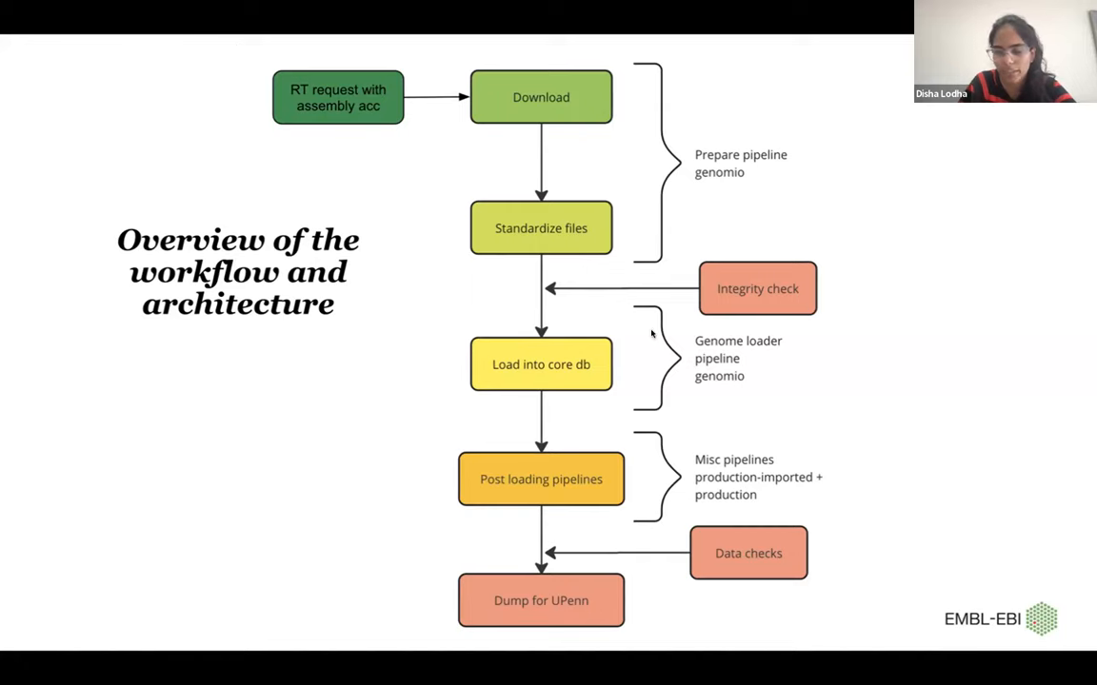
pyautogui.moveTo(627, 347)
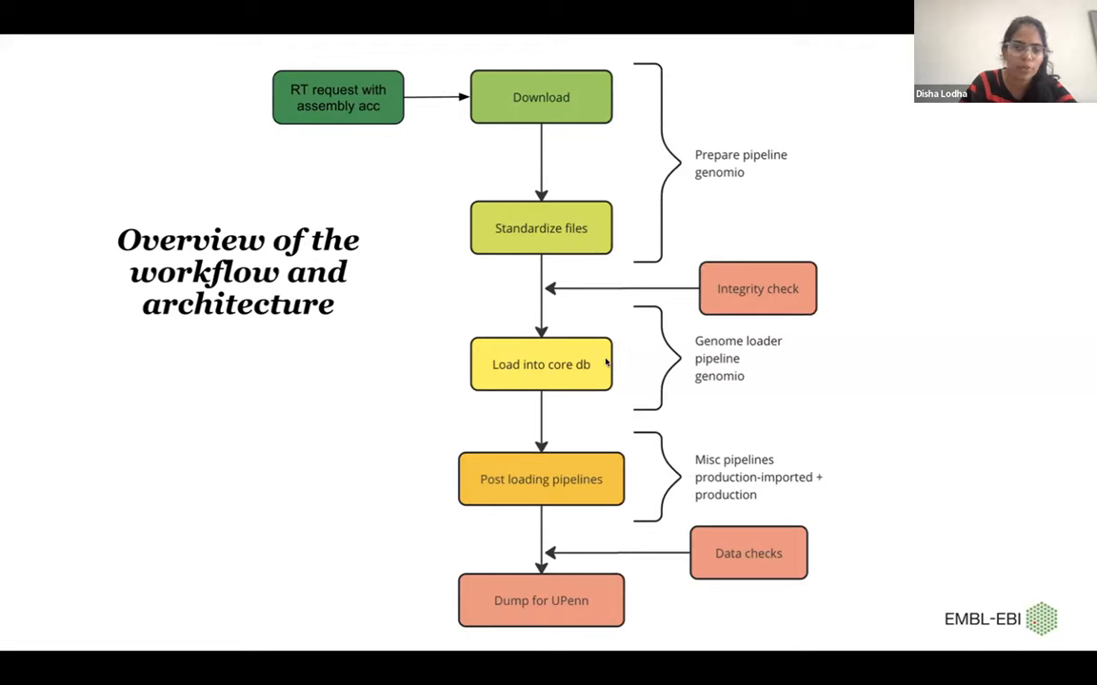
pyautogui.moveTo(598, 438)
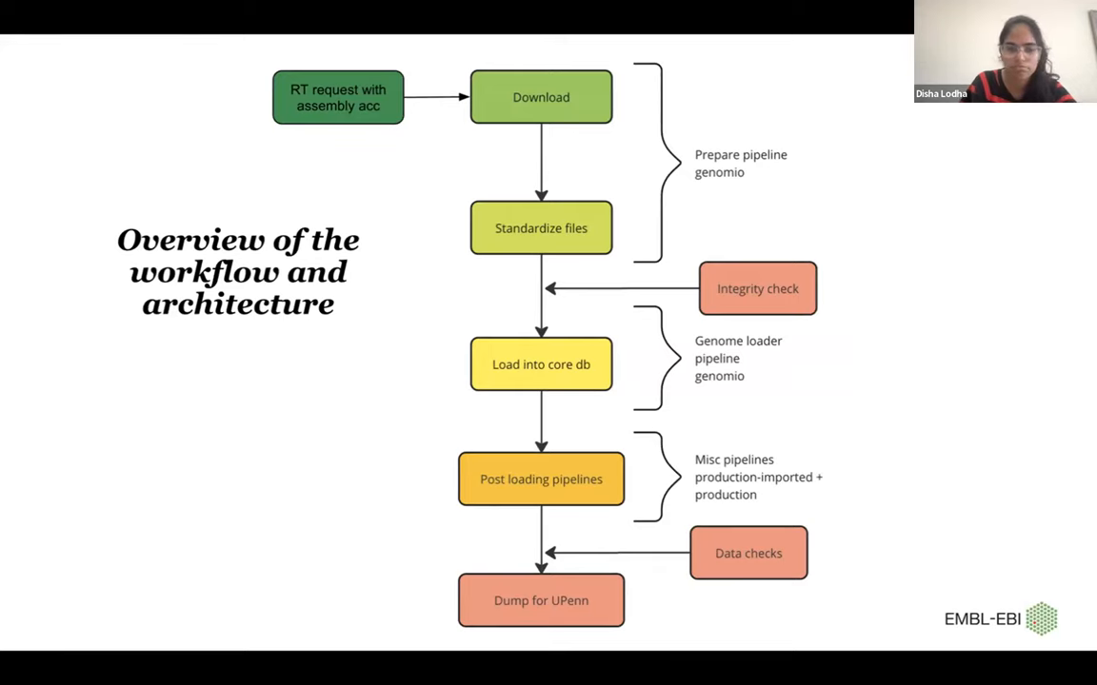
pyautogui.moveTo(640, 458)
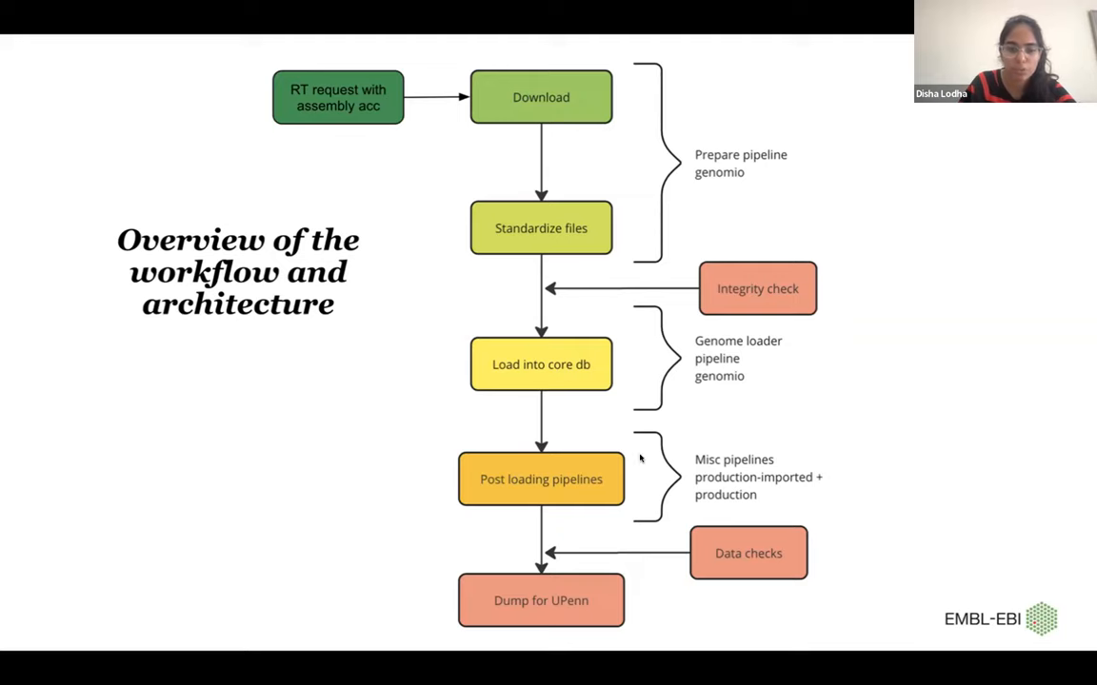
pyautogui.moveTo(696, 530)
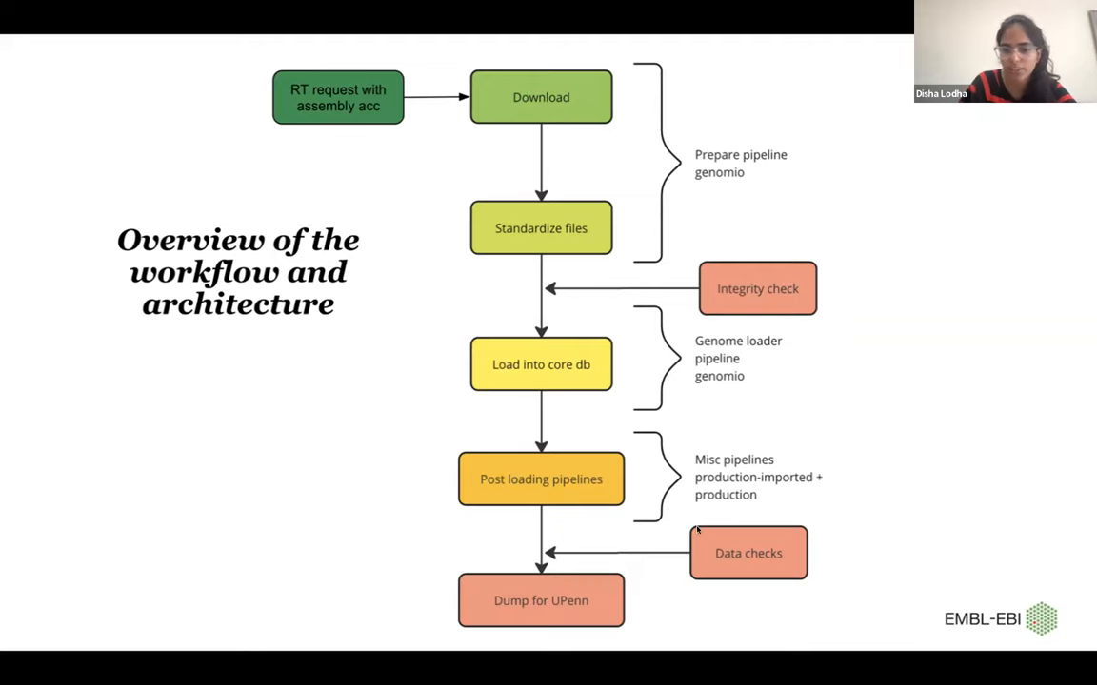
pyautogui.moveTo(678, 524)
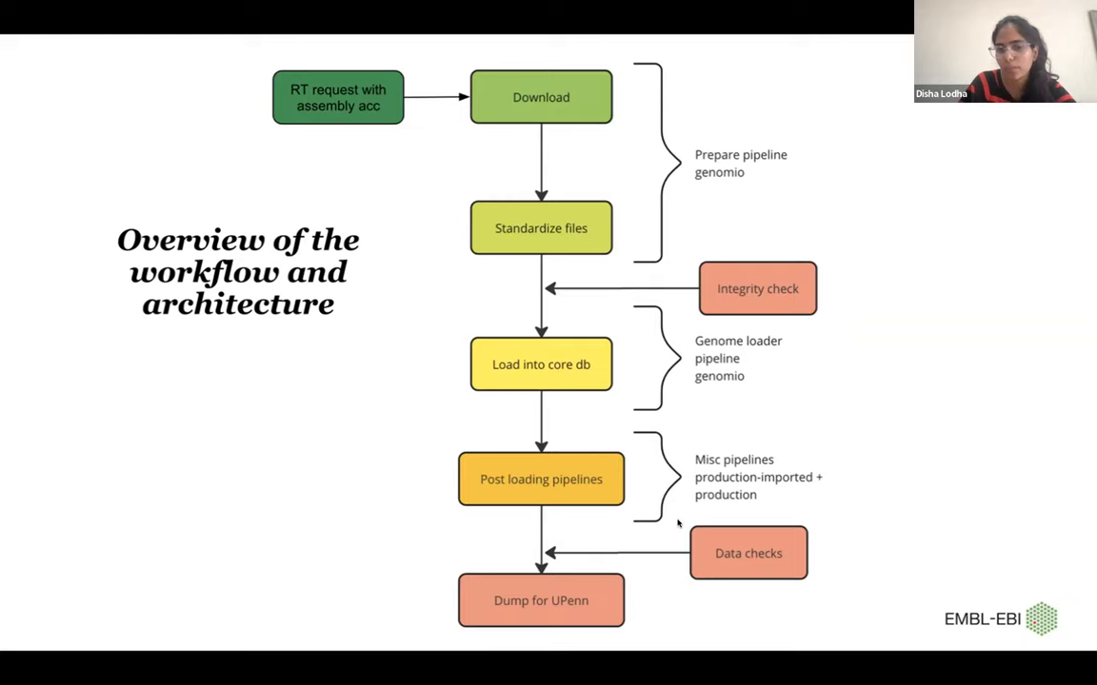
pyautogui.moveTo(556, 562)
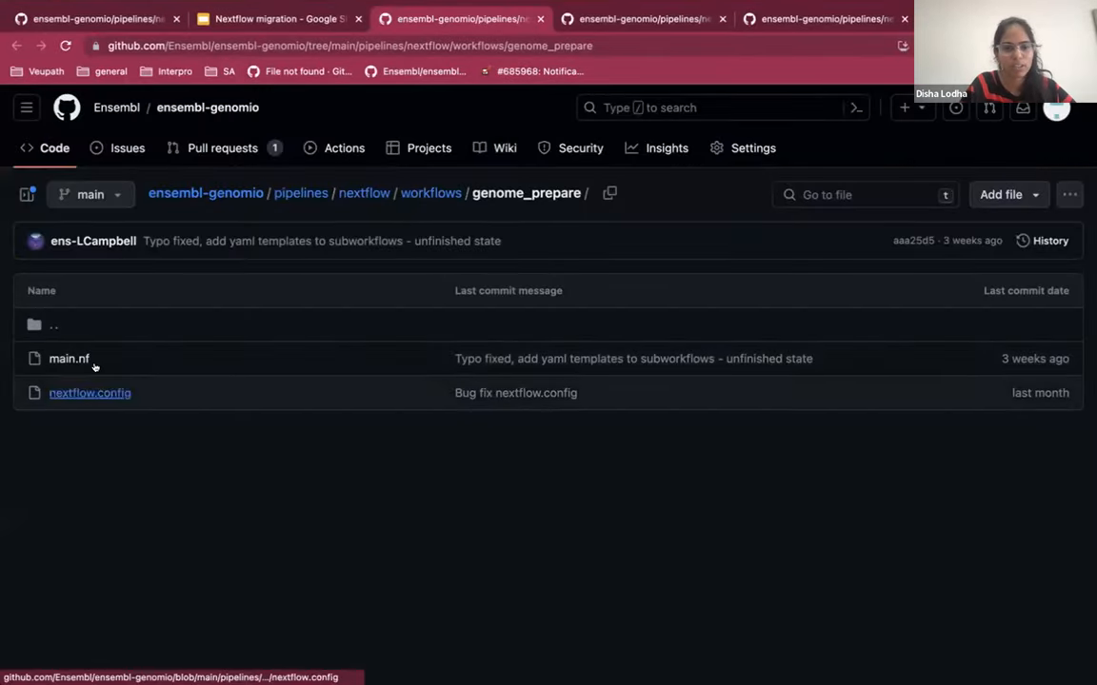
# - Open genome_prepare's main.nf and scroll through its parameter checks and workflow block
pyautogui.click(68, 359)
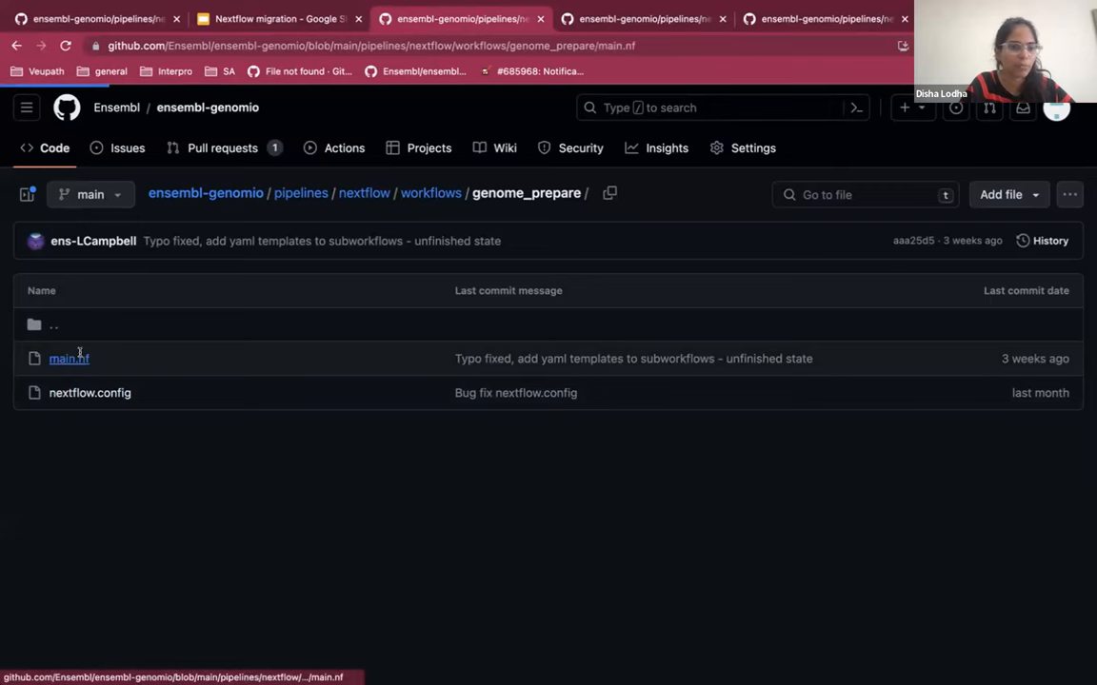
pyautogui.click(68, 358)
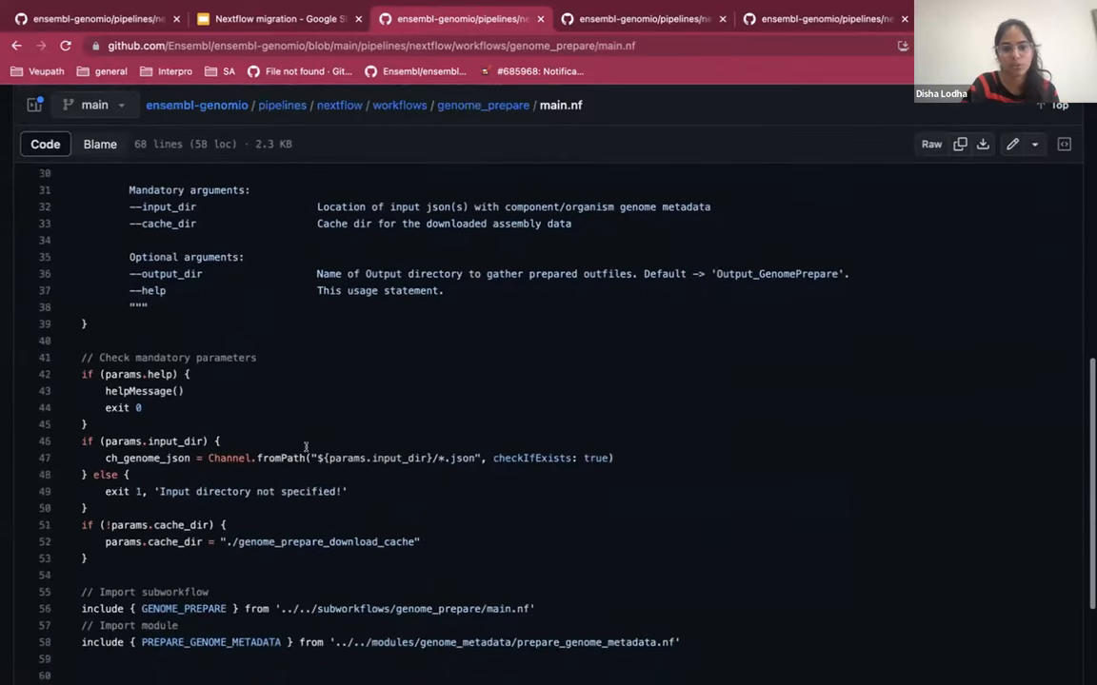
pyautogui.scroll(-3)
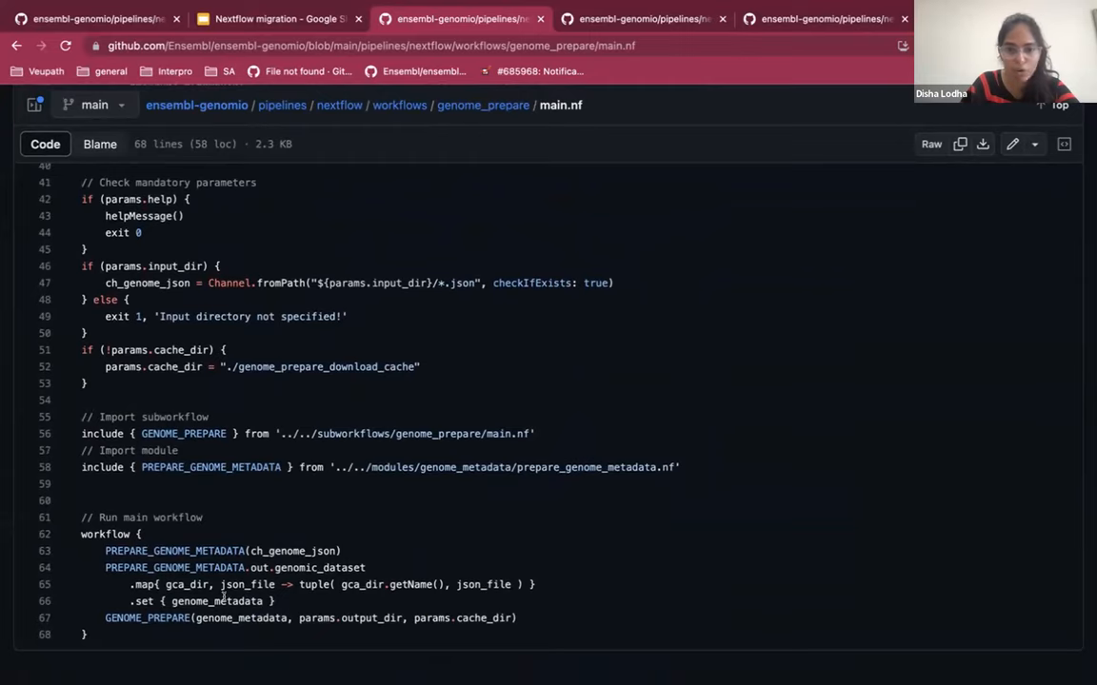
pyautogui.moveTo(399, 104)
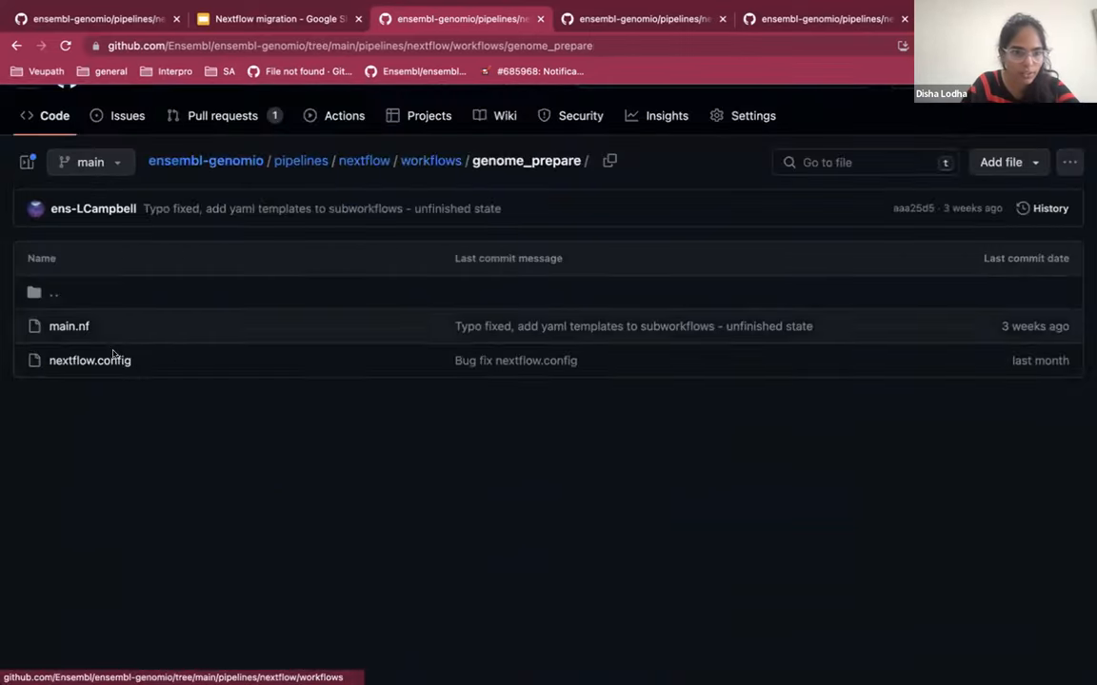
# - View genome_prepare's nextflow.config, then go back up through workflows to the pipelines/nextflow folder
pyautogui.click(89, 360)
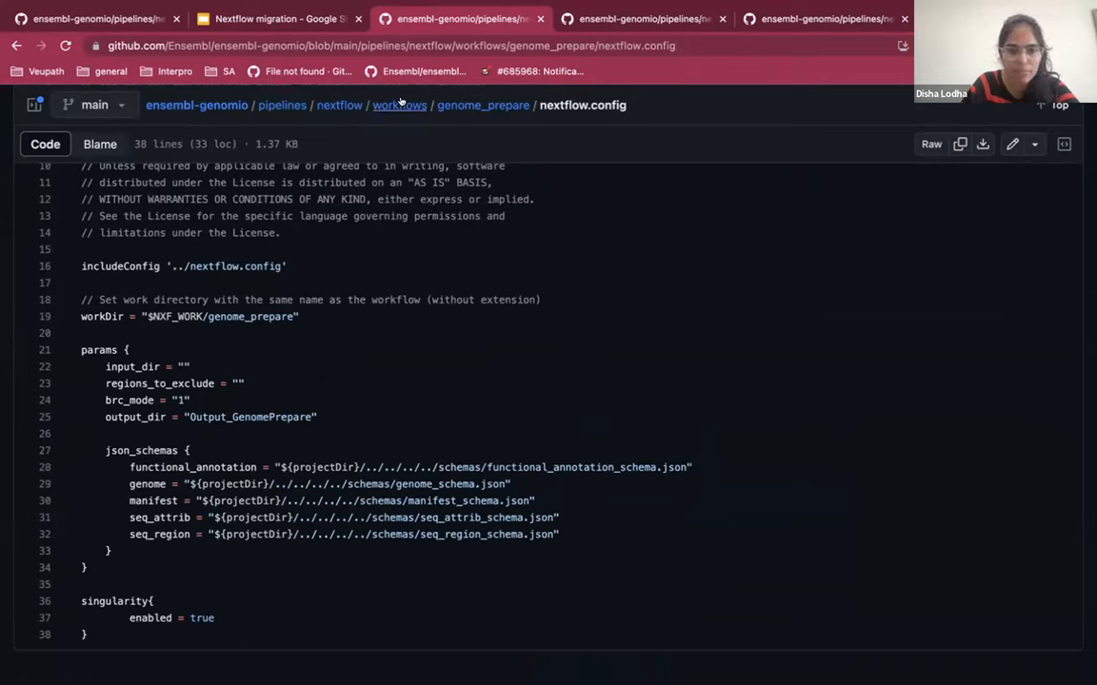
pyautogui.click(399, 104)
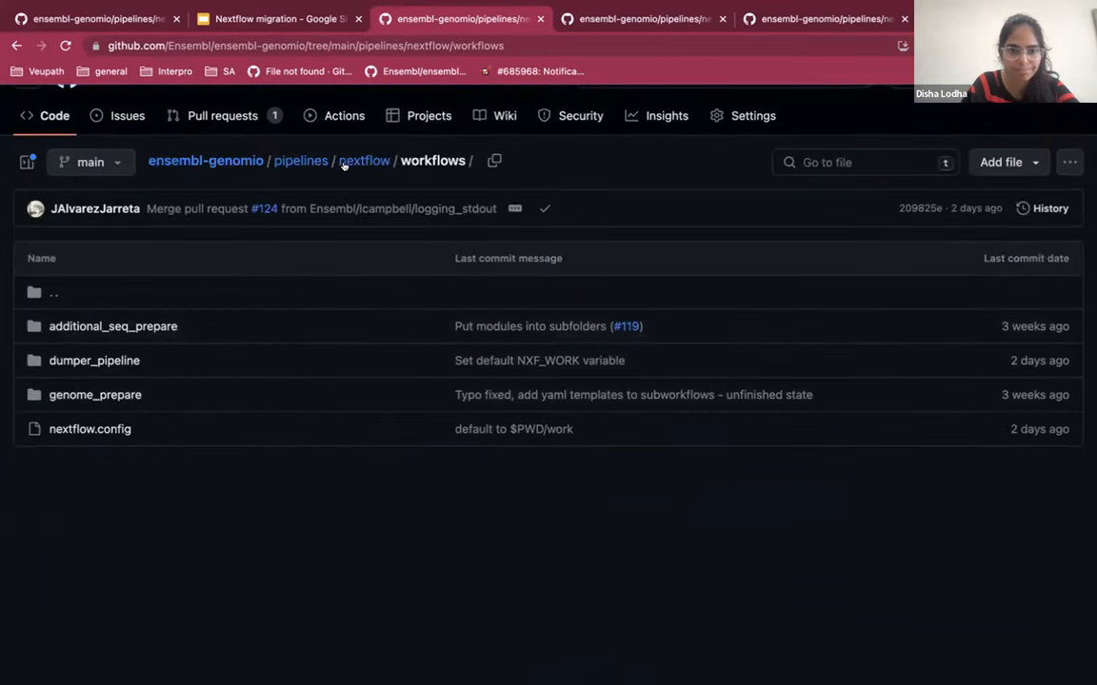
pyautogui.click(366, 160)
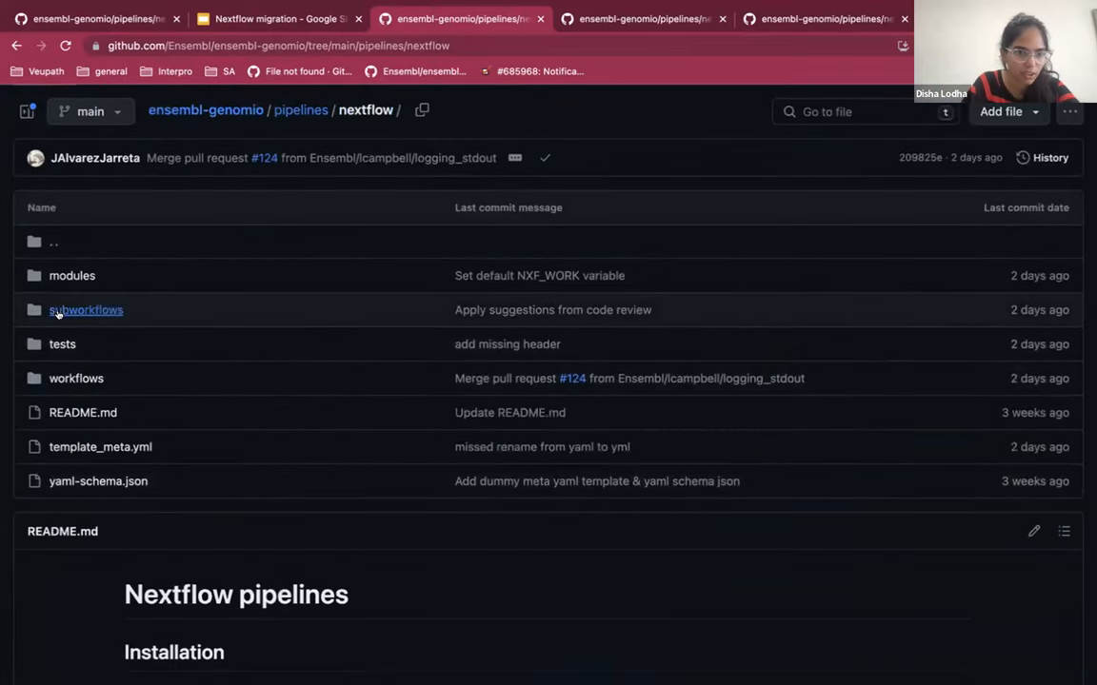
# - Open subworkflows, then the genome_prepare folder, then its main.nf file
pyautogui.click(85, 309)
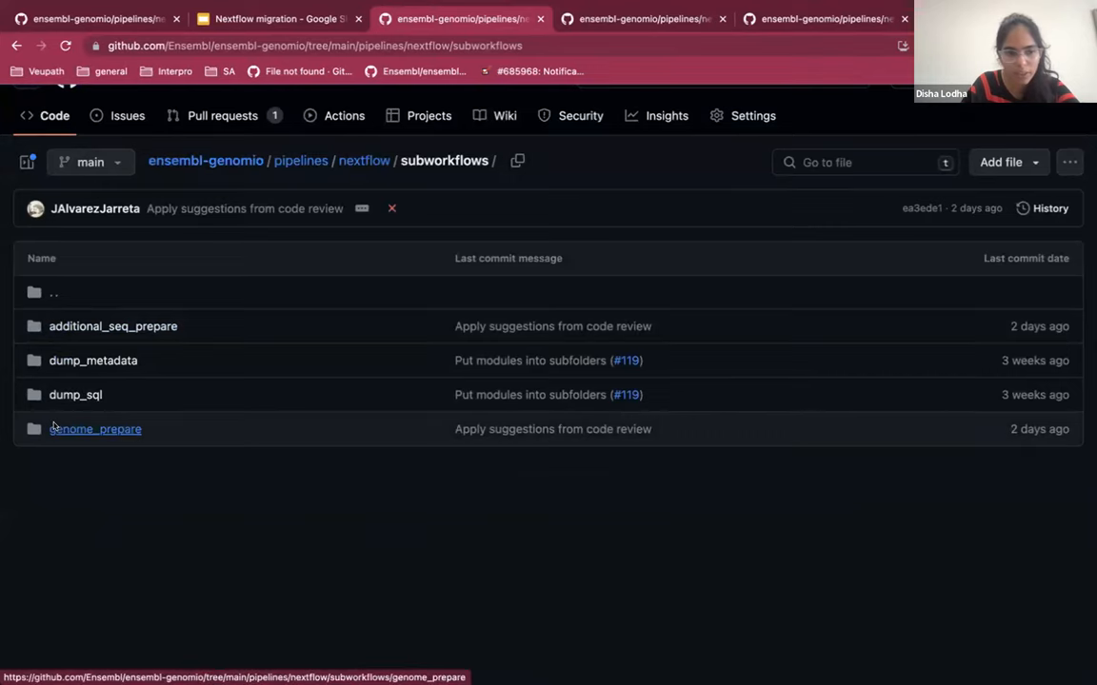
pyautogui.click(95, 428)
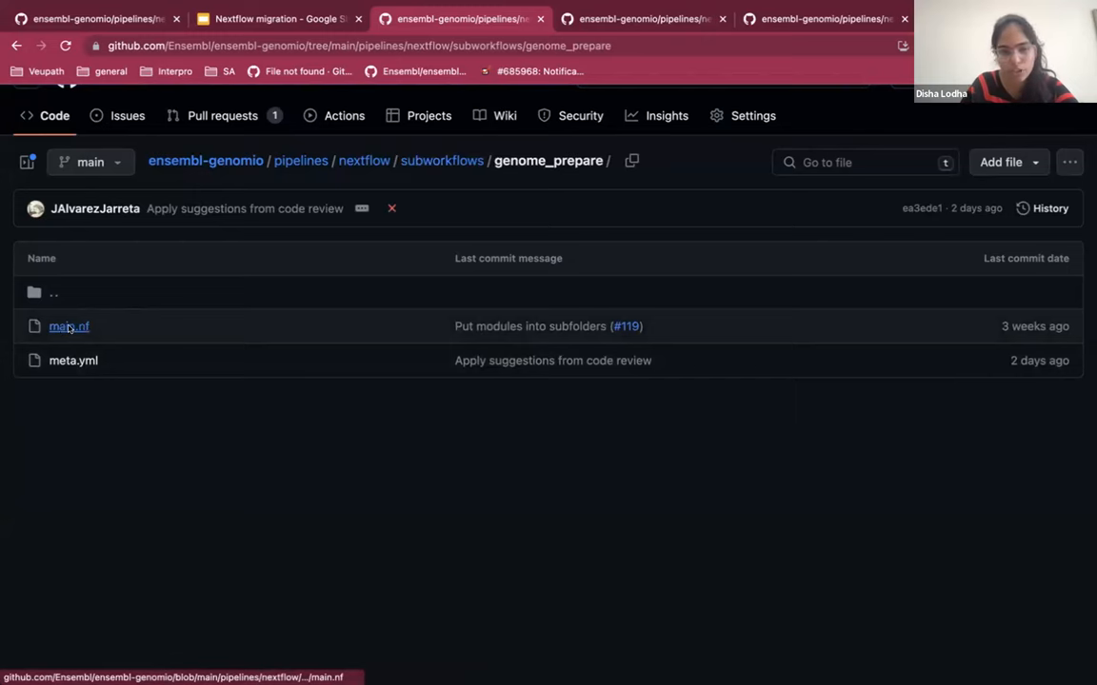
pyautogui.click(69, 326)
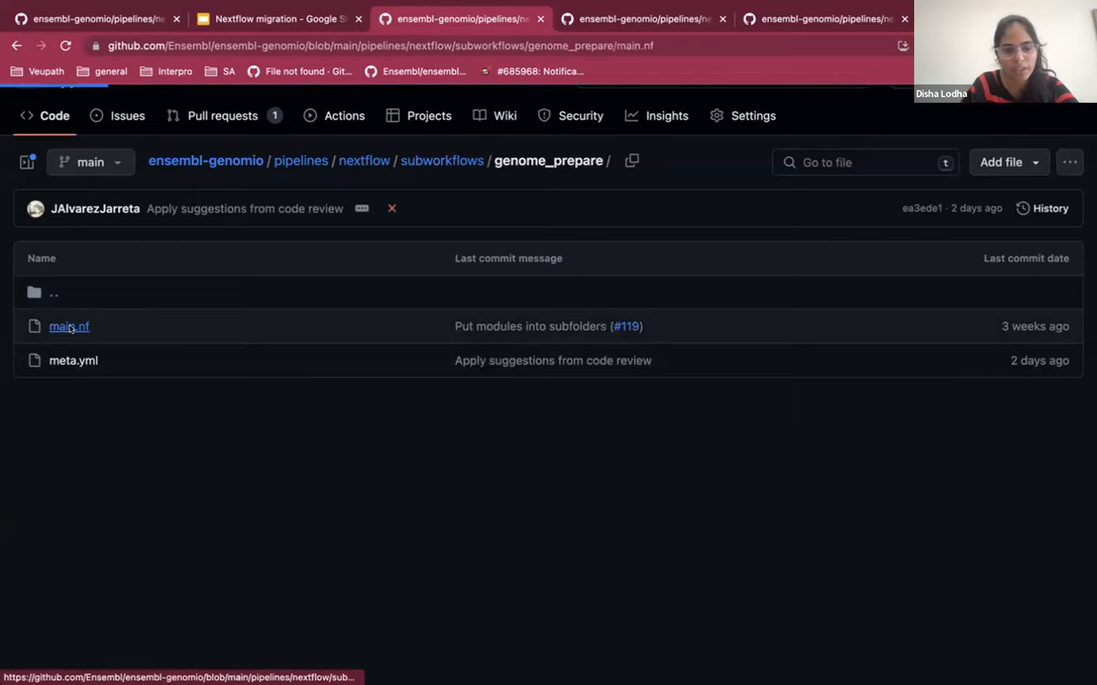
# - Read through the subworkflow's main.nf, then go back to genome_prepare and open meta.yml
pyautogui.click(68, 326)
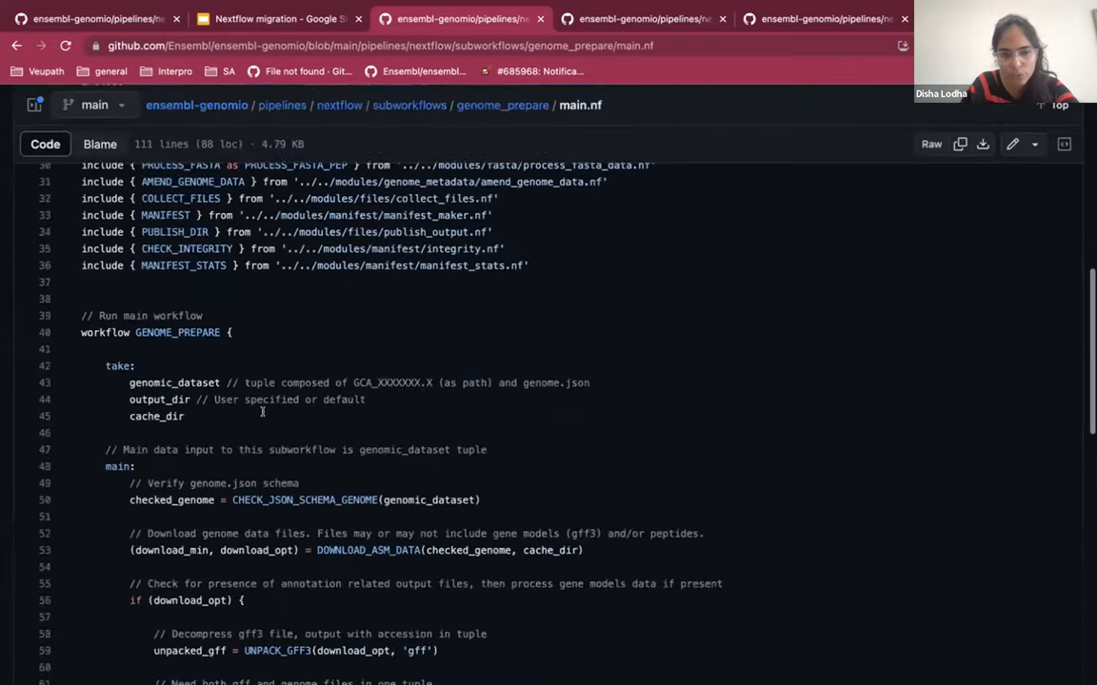
pyautogui.scroll(-3)
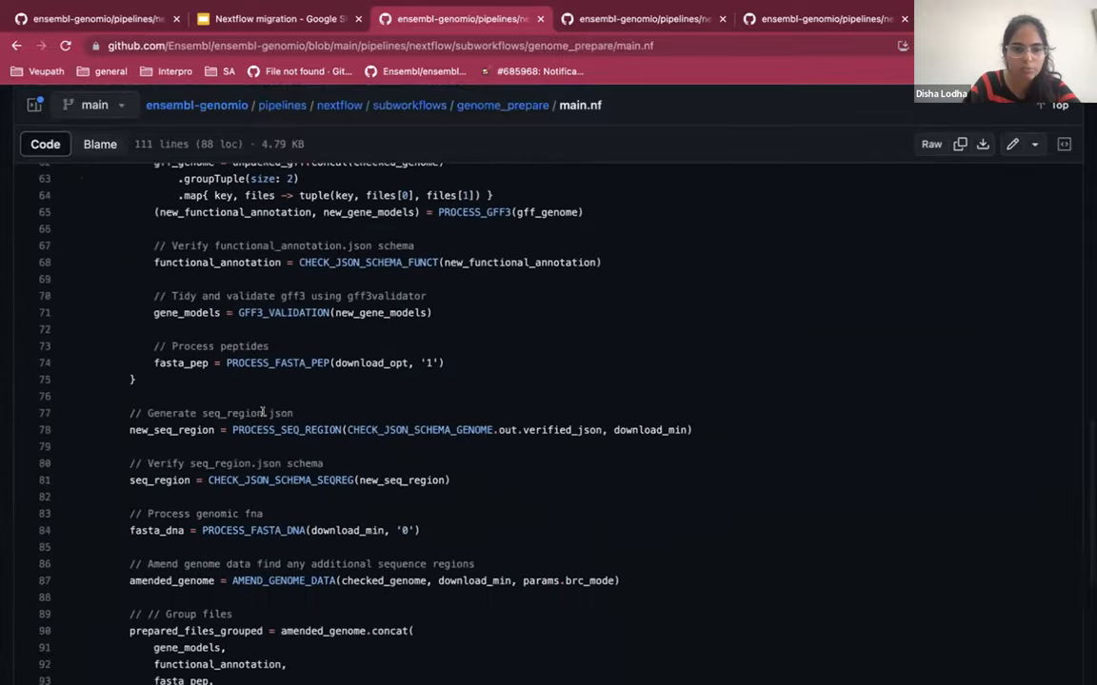
pyautogui.scroll(-3)
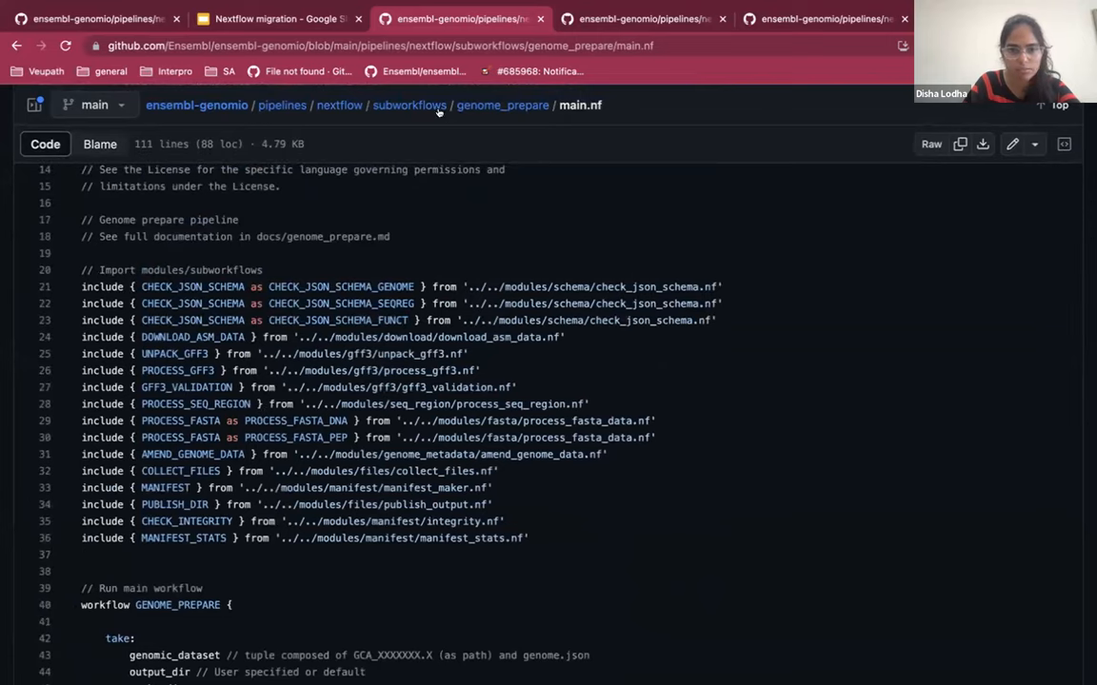
pyautogui.click(503, 105)
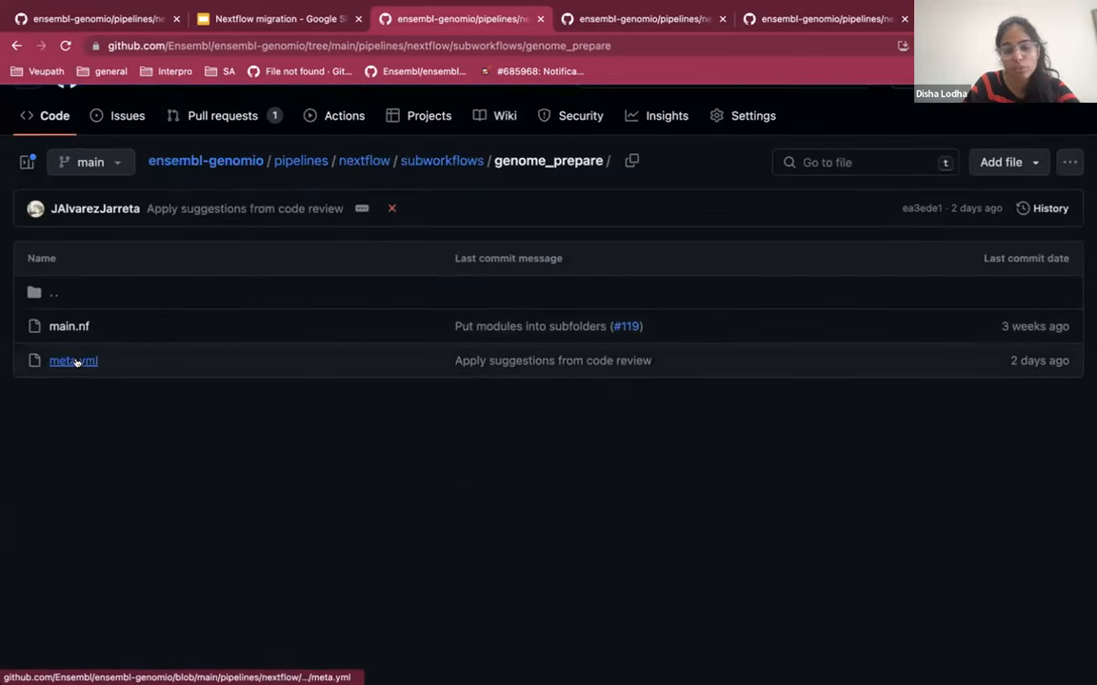
pyautogui.moveTo(103, 389)
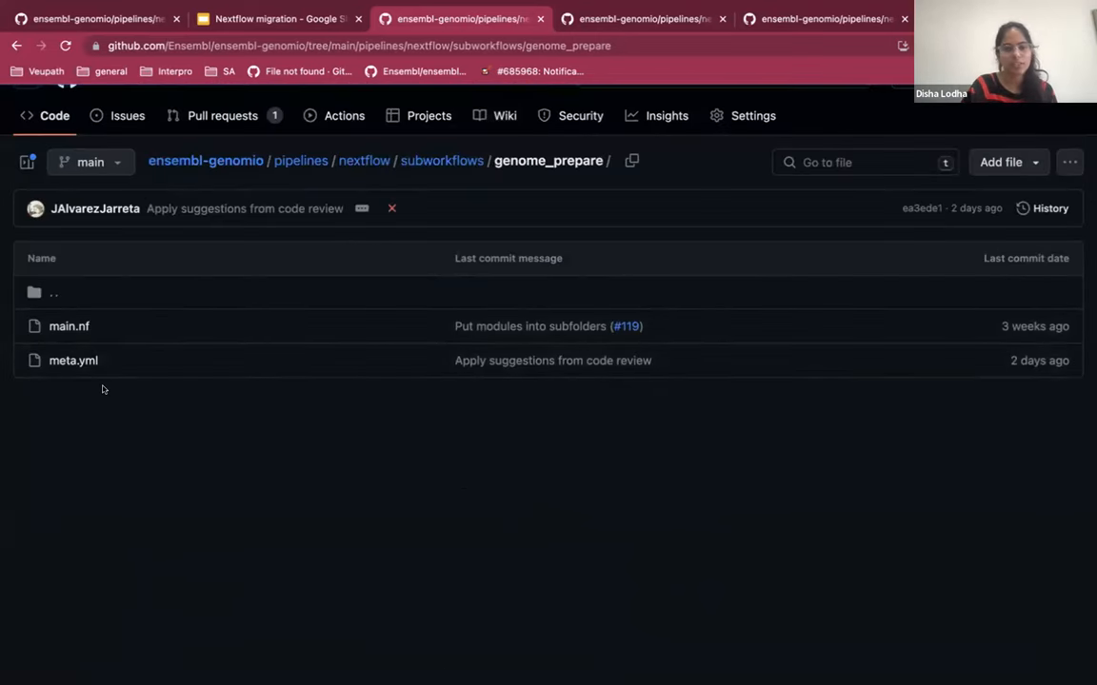
pyautogui.moveTo(73, 360)
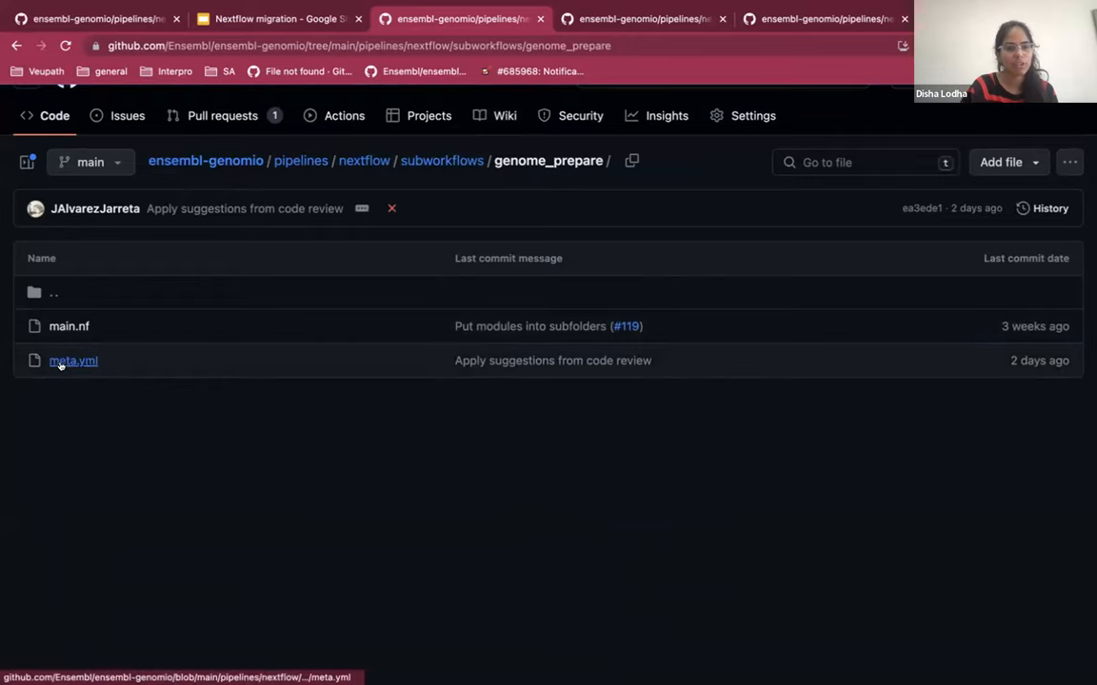
pyautogui.moveTo(70, 408)
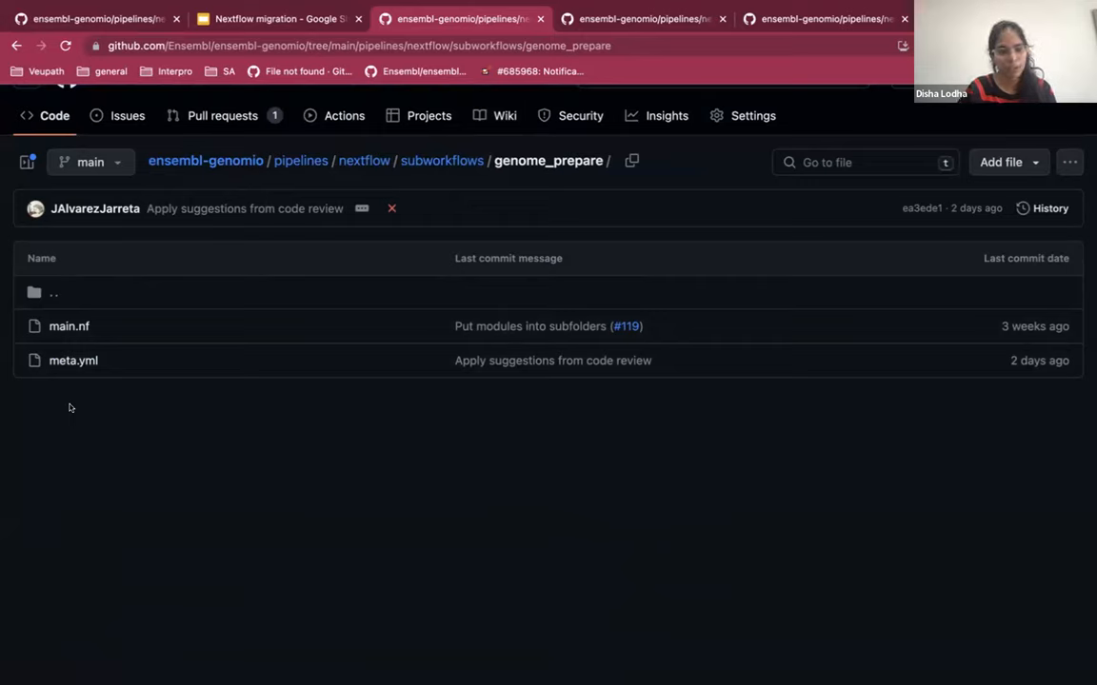
pyautogui.moveTo(75, 400)
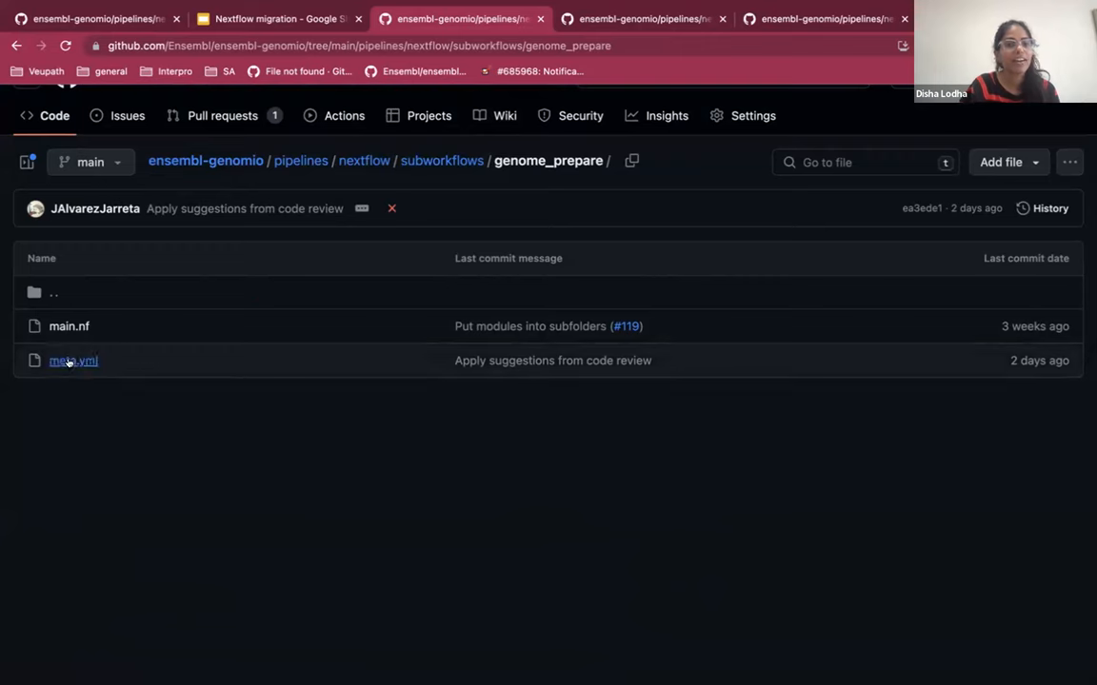
pyautogui.click(73, 359)
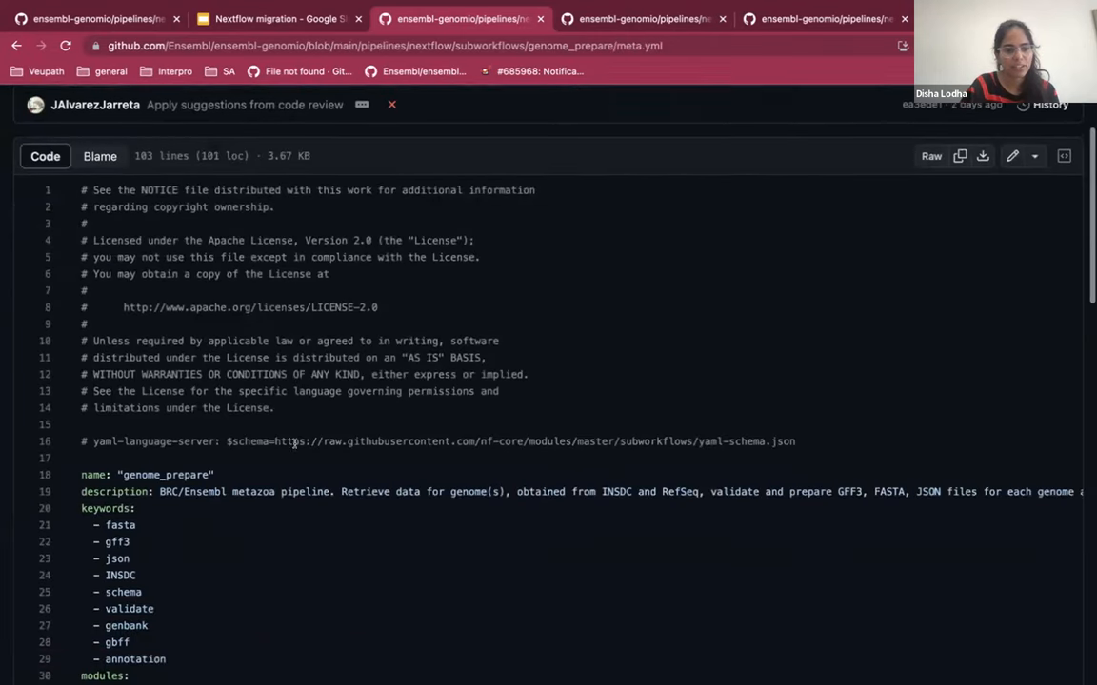
# - Scroll through meta.yml's modules, inputs and outputs sections
pyautogui.scroll(-3)
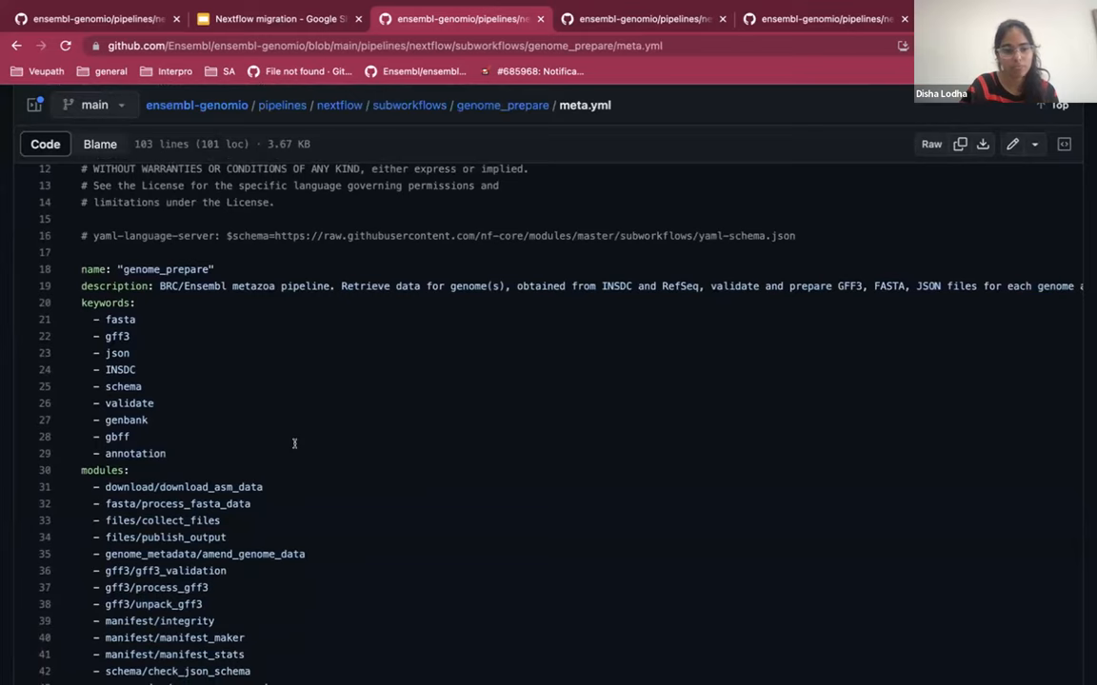
pyautogui.scroll(-3)
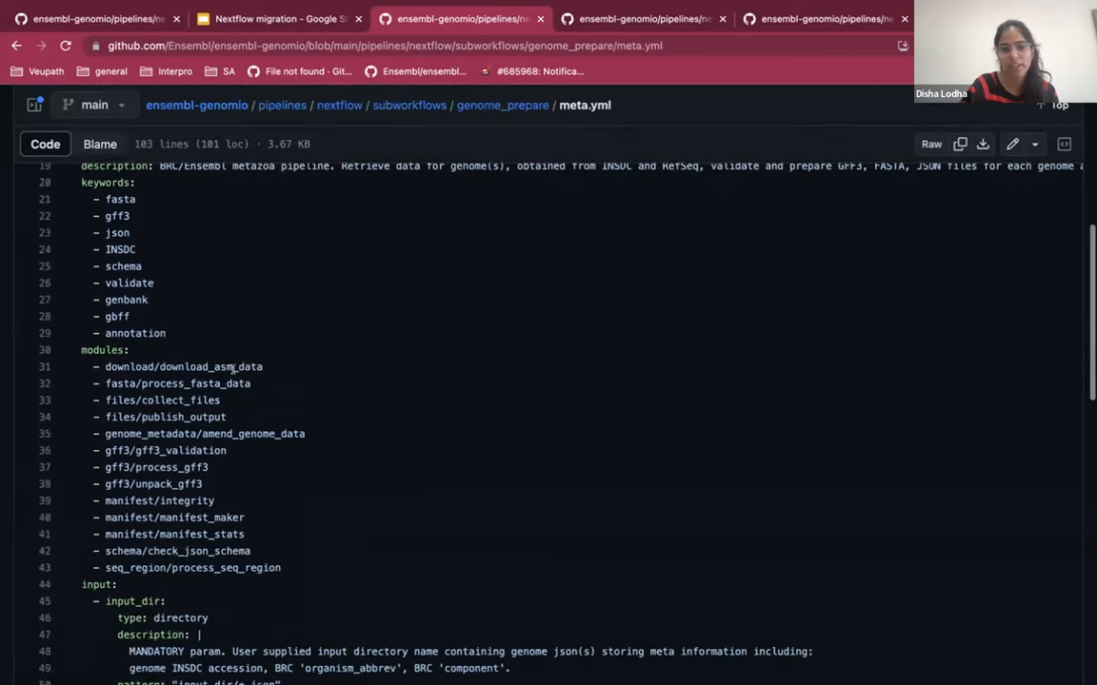
pyautogui.scroll(-3)
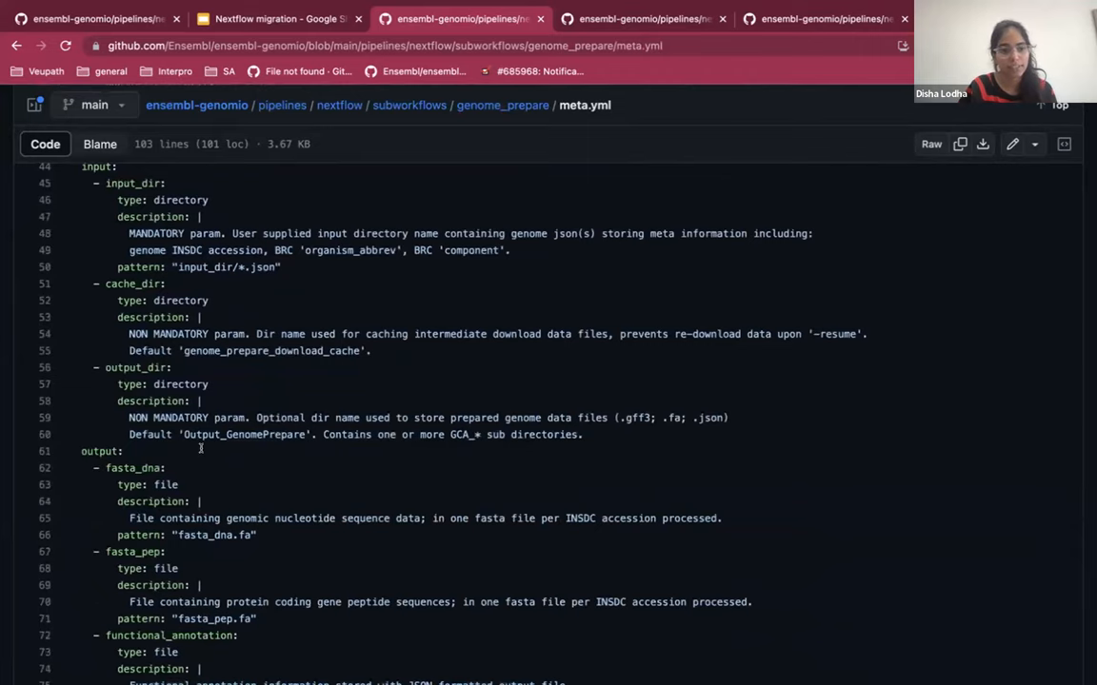
pyautogui.scroll(-3)
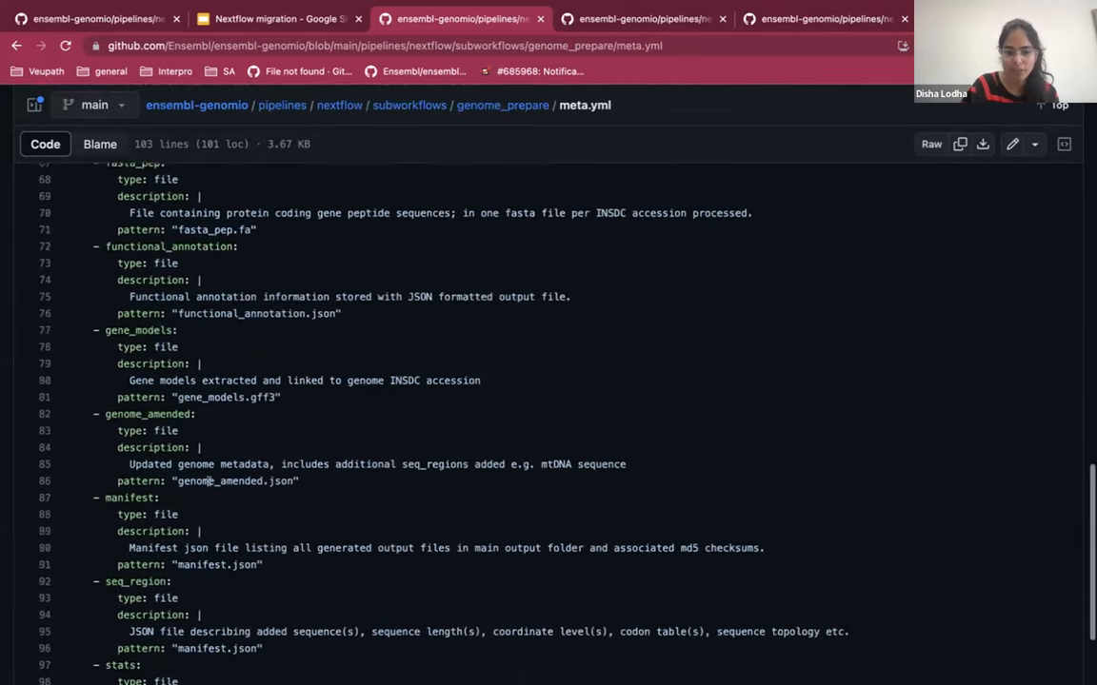
pyautogui.scroll(-3)
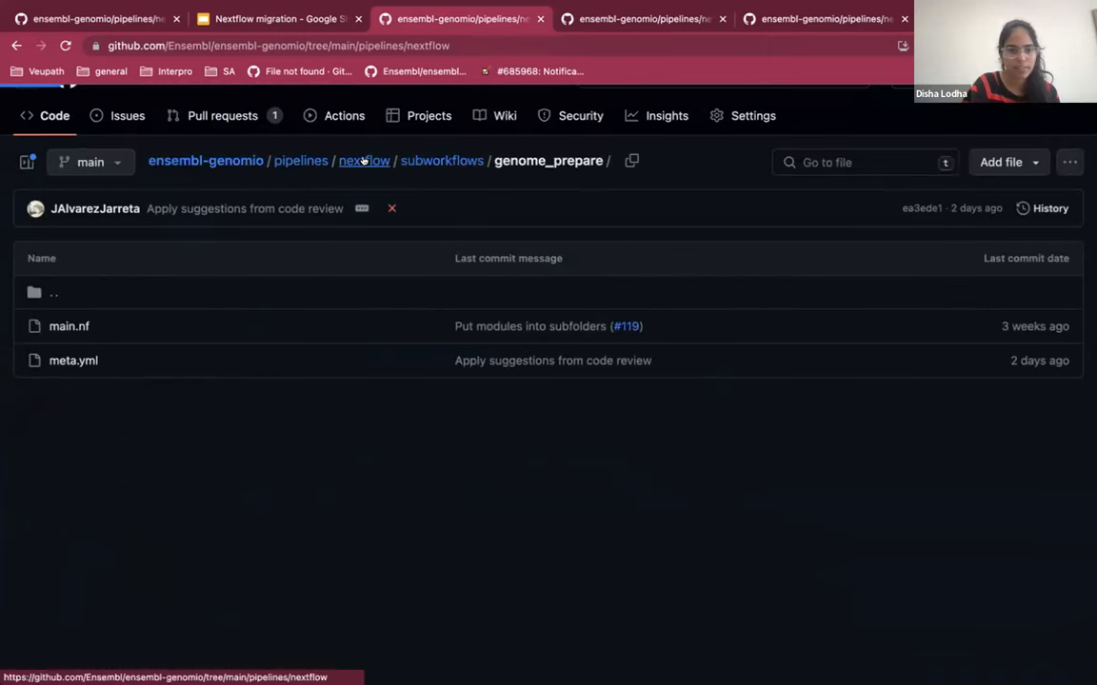
pyautogui.click(365, 160)
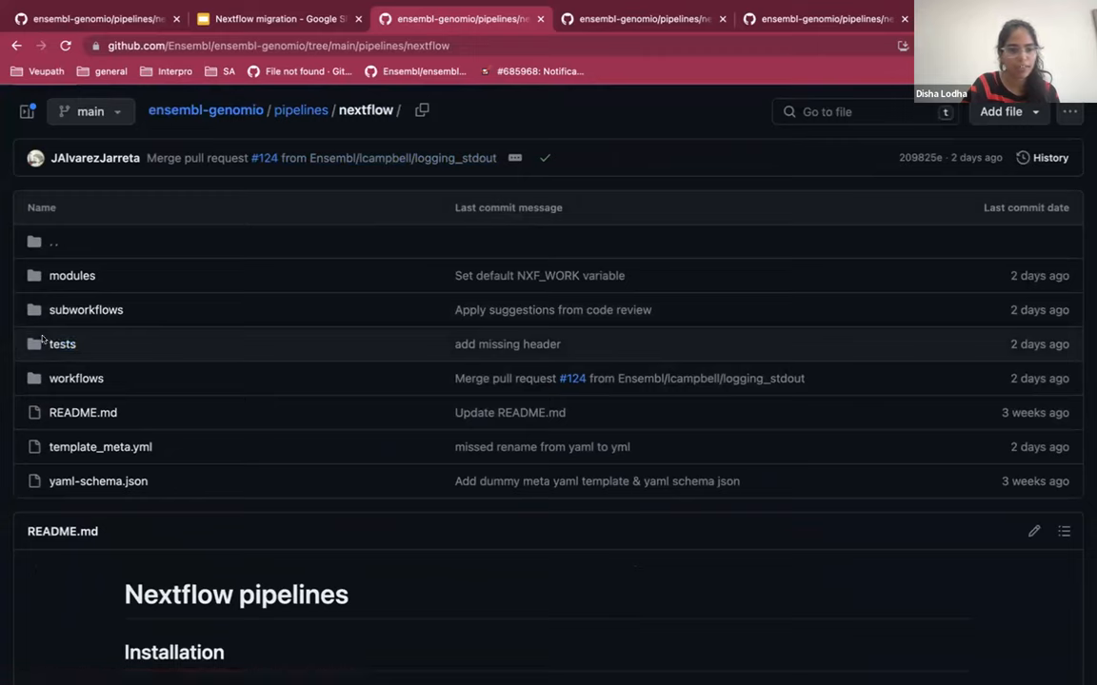
pyautogui.moveTo(62, 344)
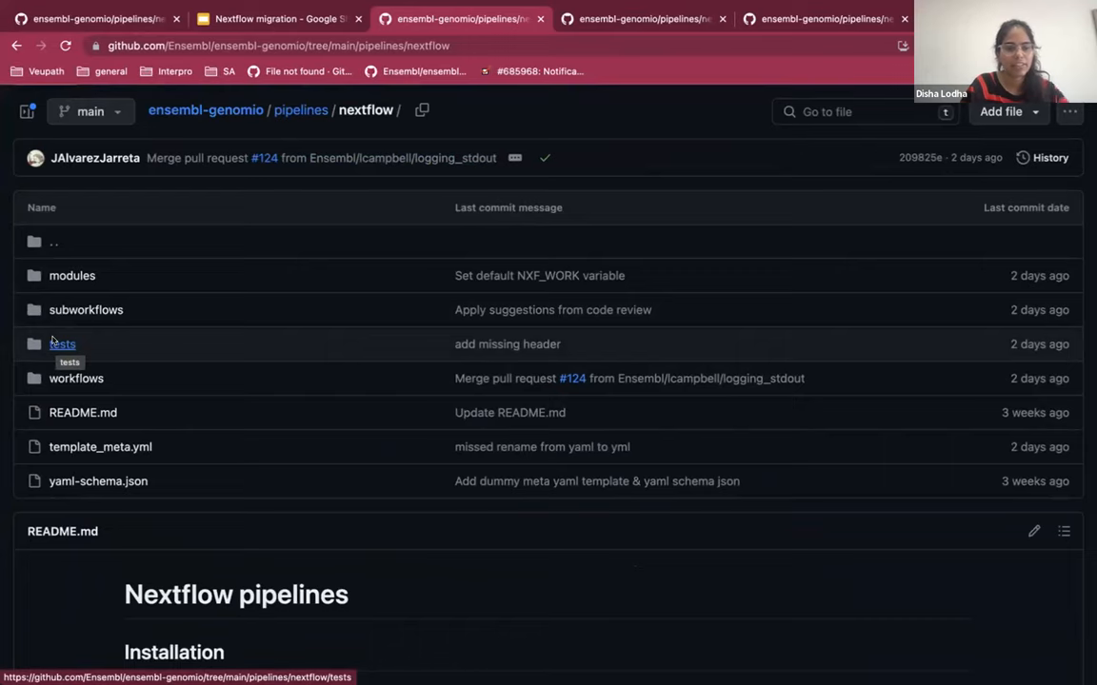
pyautogui.click(62, 343)
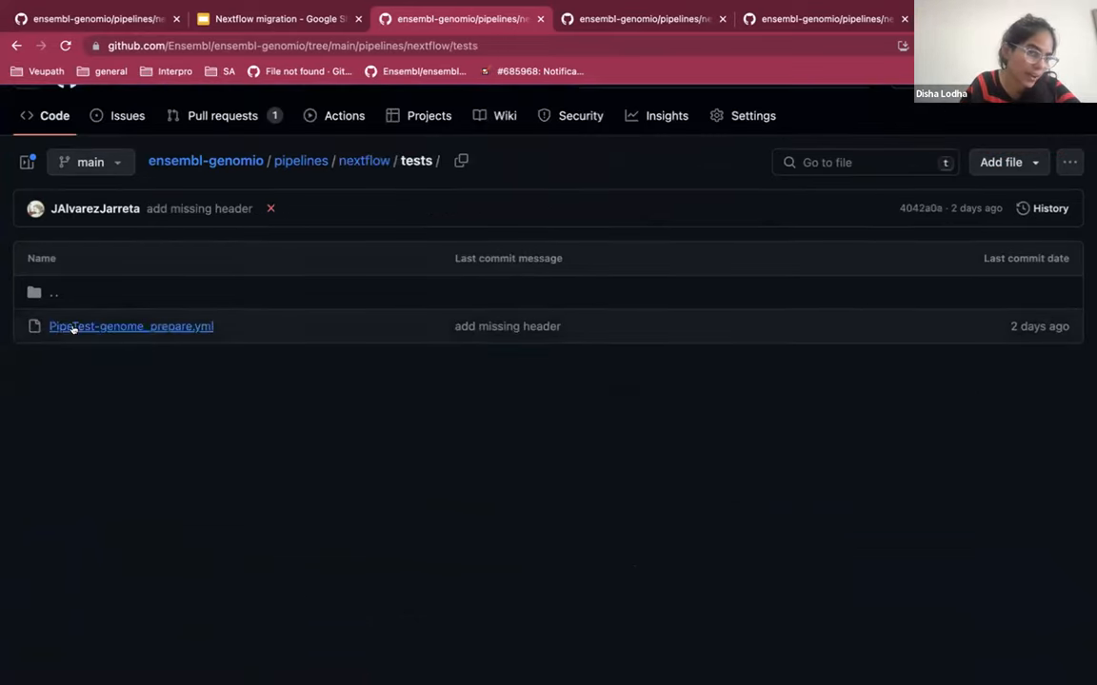
pyautogui.click(130, 325)
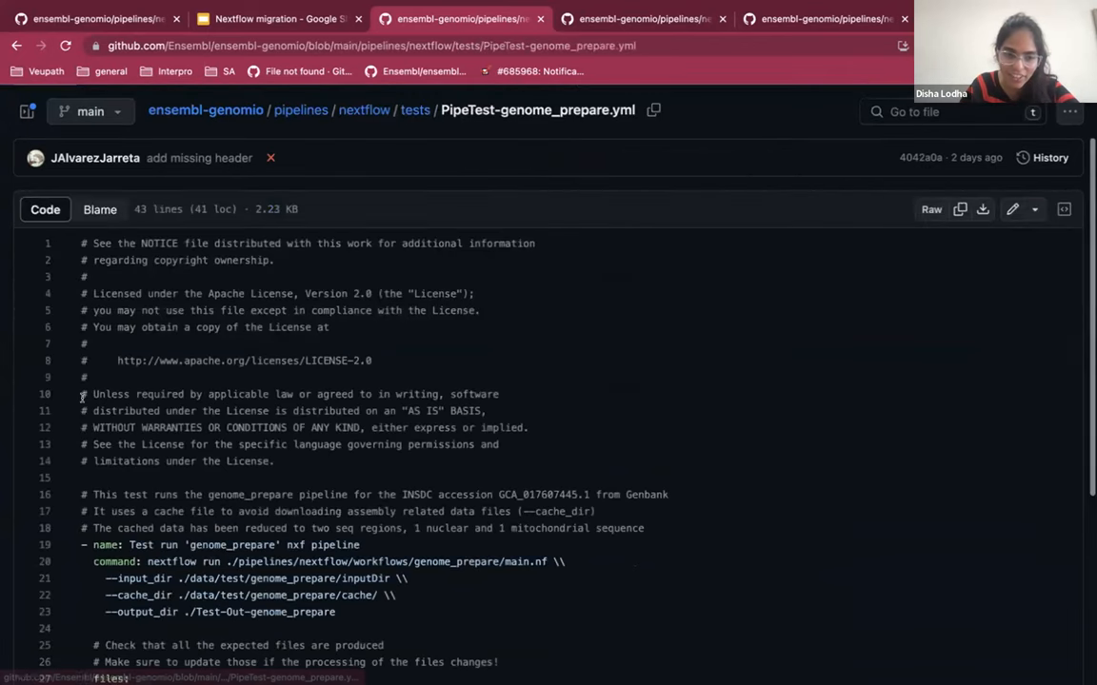
pyautogui.scroll(-3)
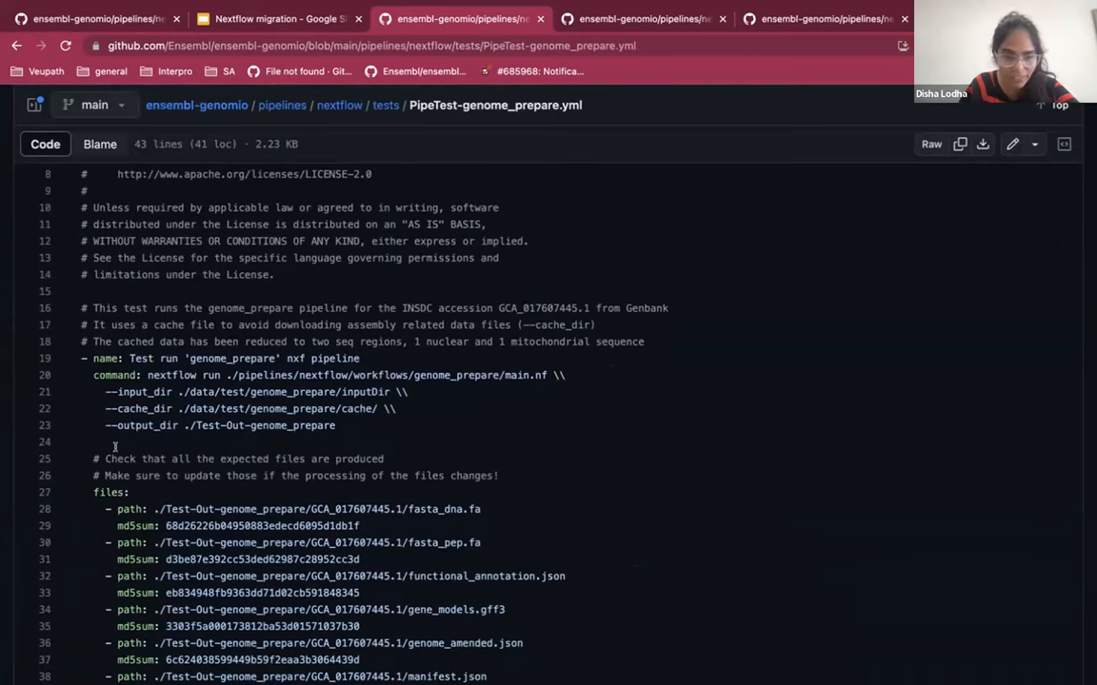
pyautogui.scroll(-3)
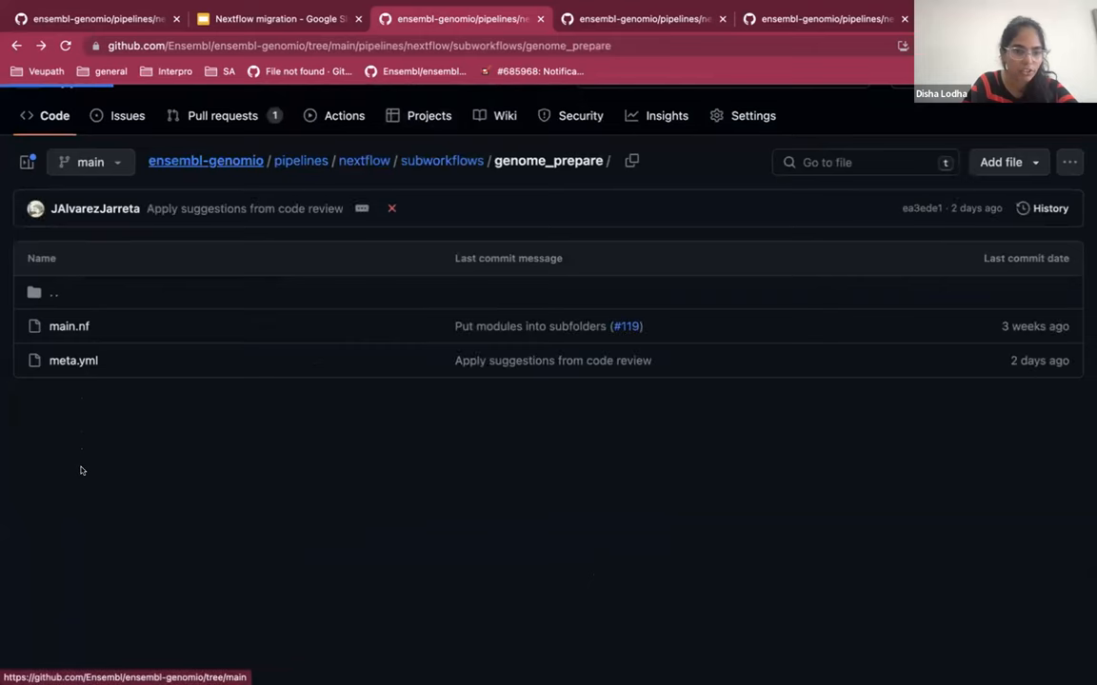
# - Read docs/nextflow.md from the ensembl-genomio repository, then return to the Google Slides deck
pyautogui.click(206, 160)
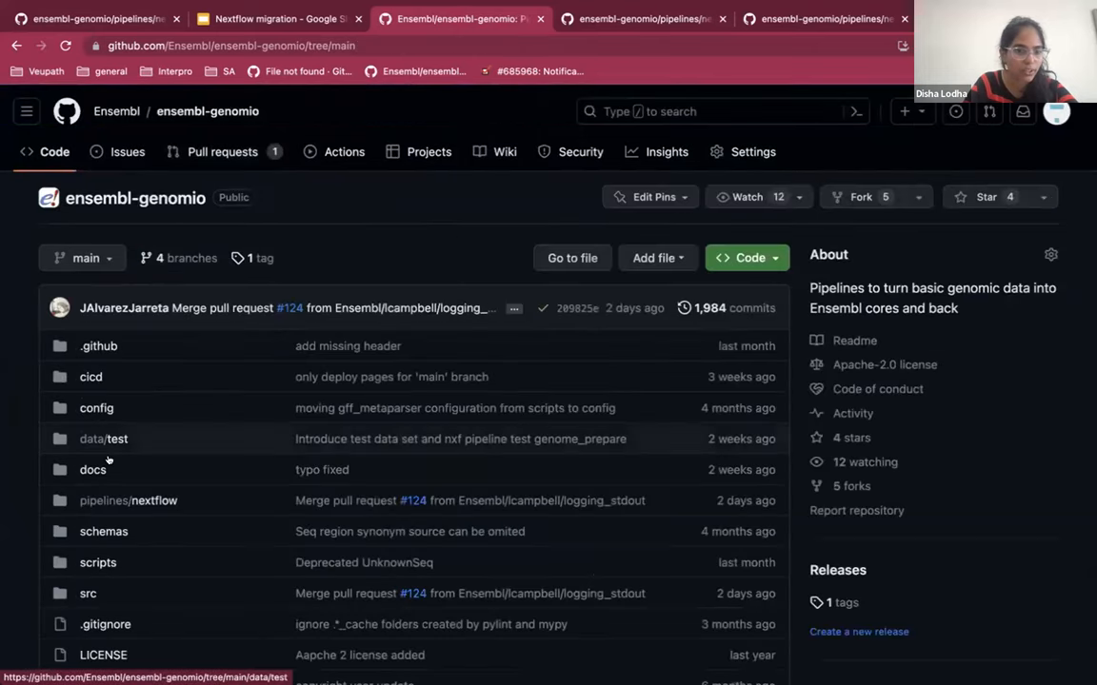
pyautogui.click(92, 469)
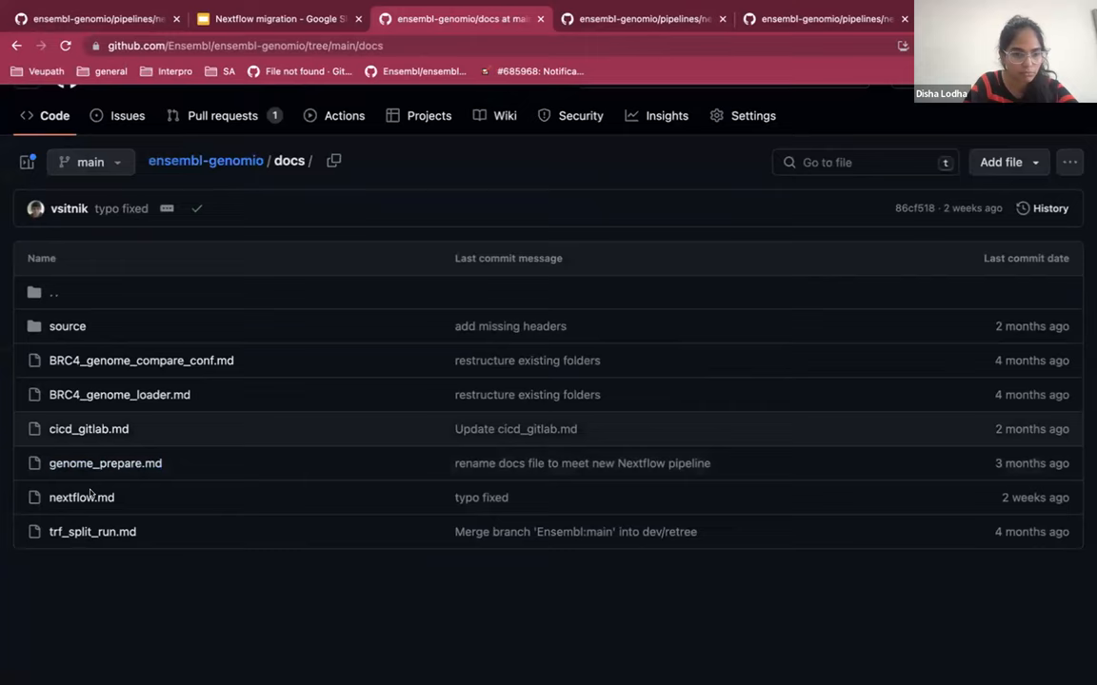
pyautogui.click(81, 497)
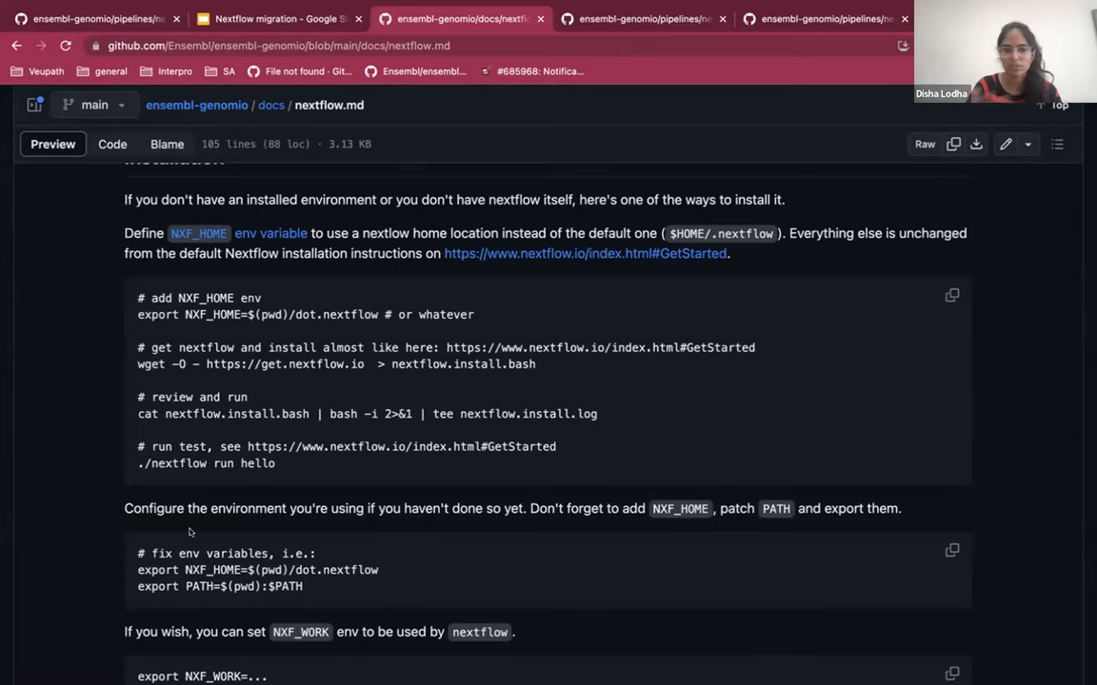
pyautogui.scroll(-3)
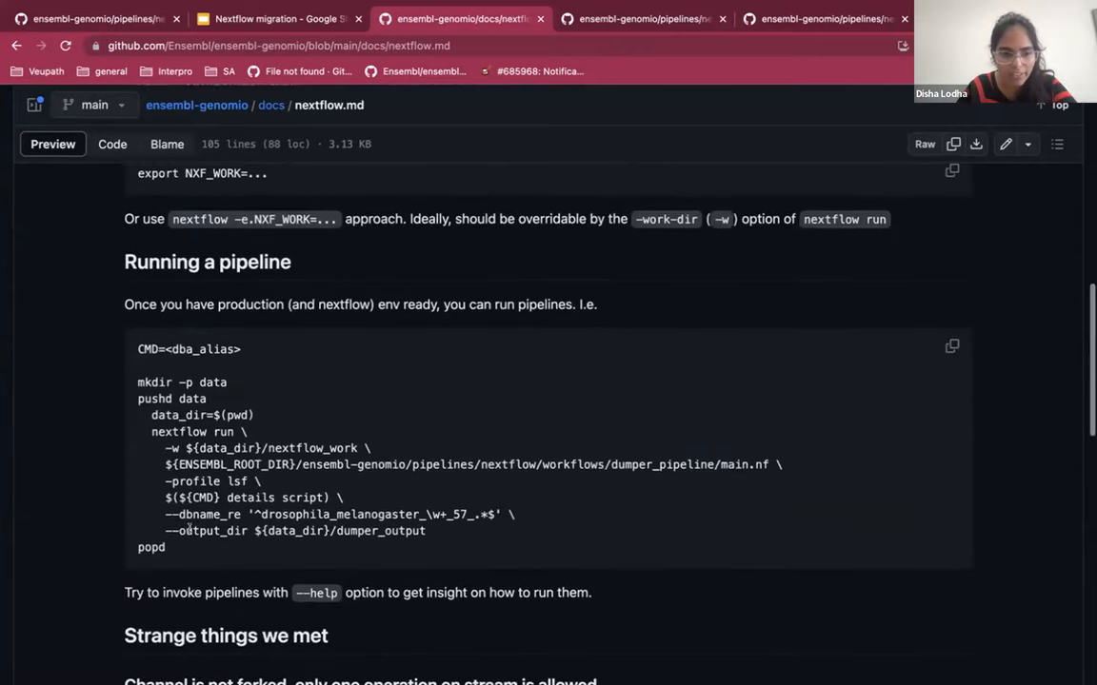
pyautogui.scroll(-3)
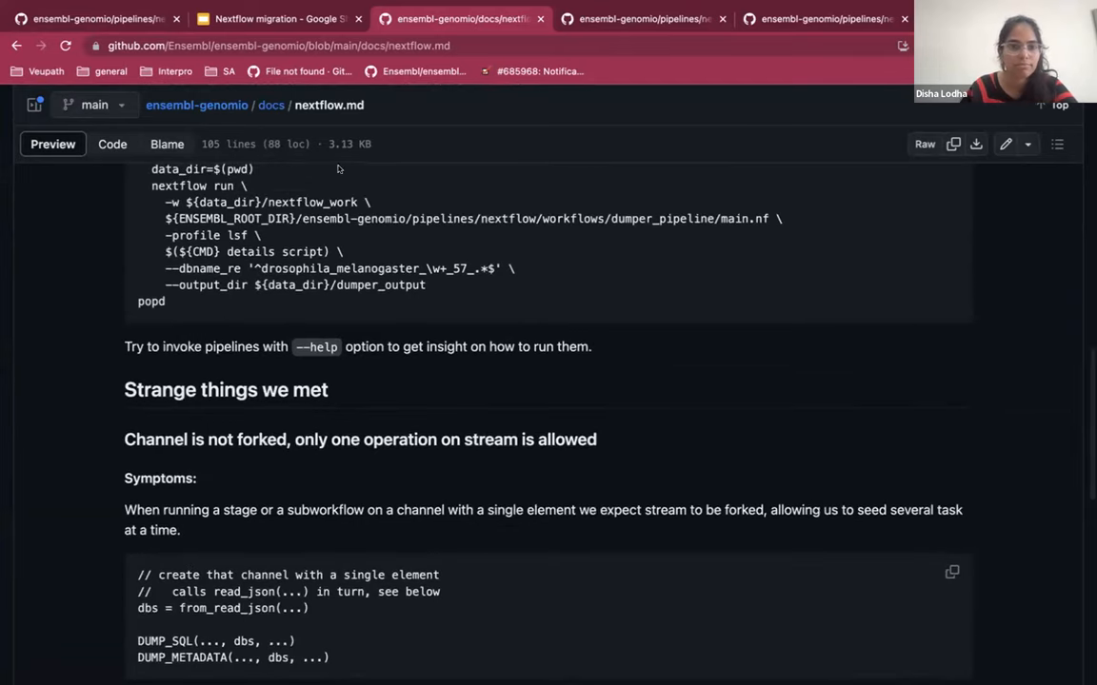
pyautogui.click(276, 18)
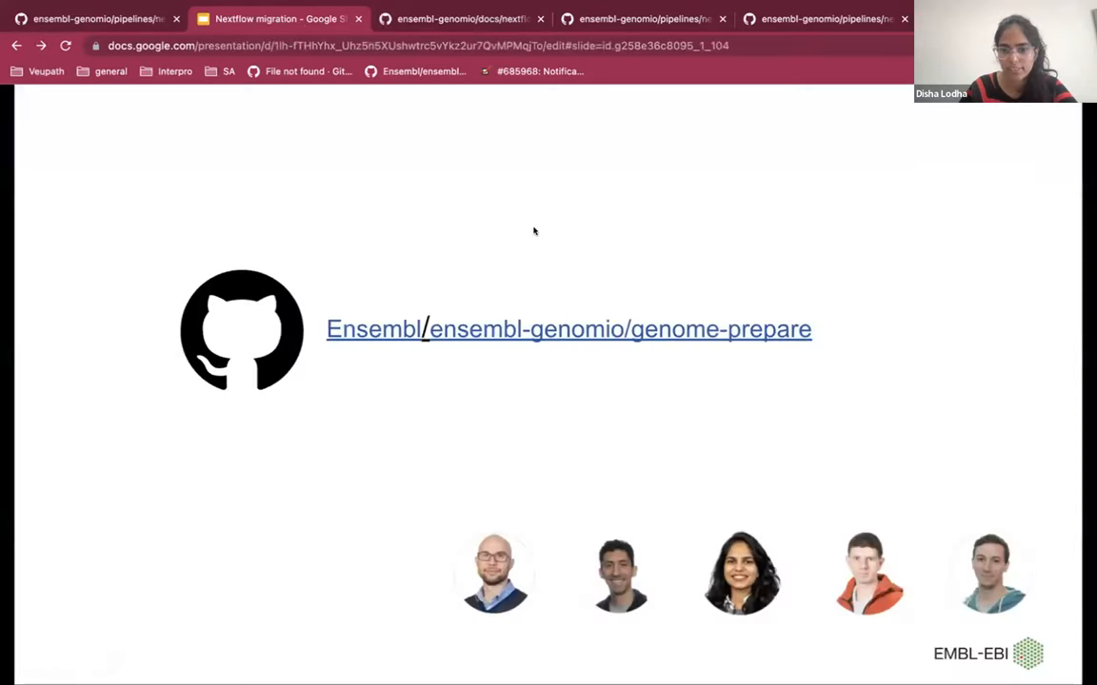
pyautogui.moveTo(533, 321)
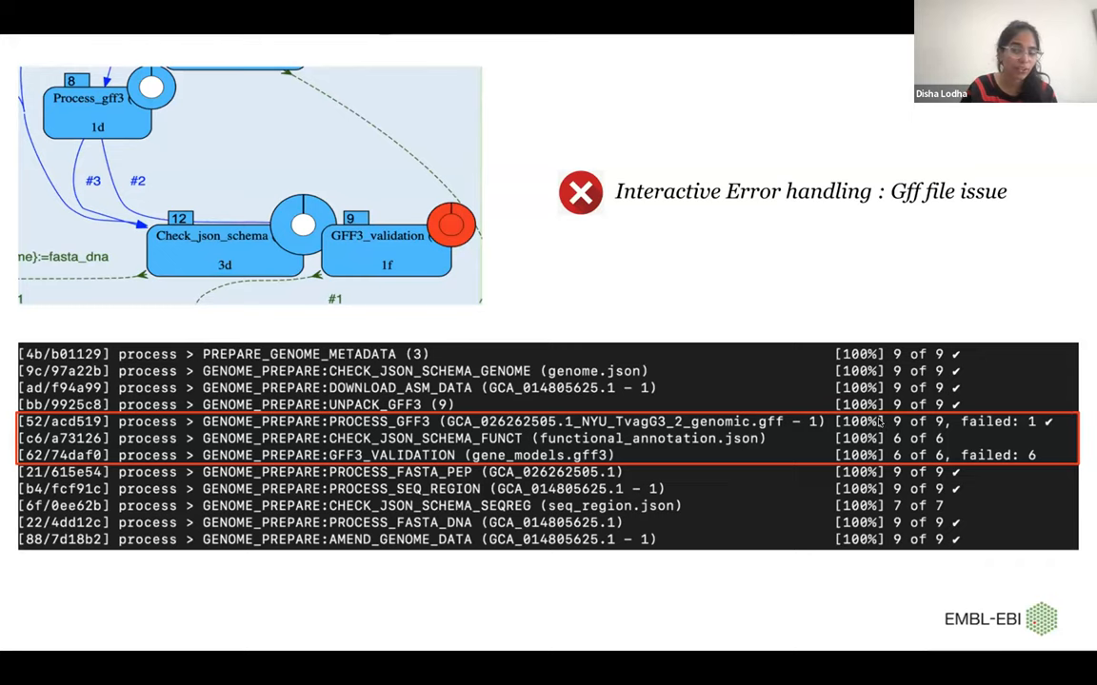
pyautogui.moveTo(971, 492)
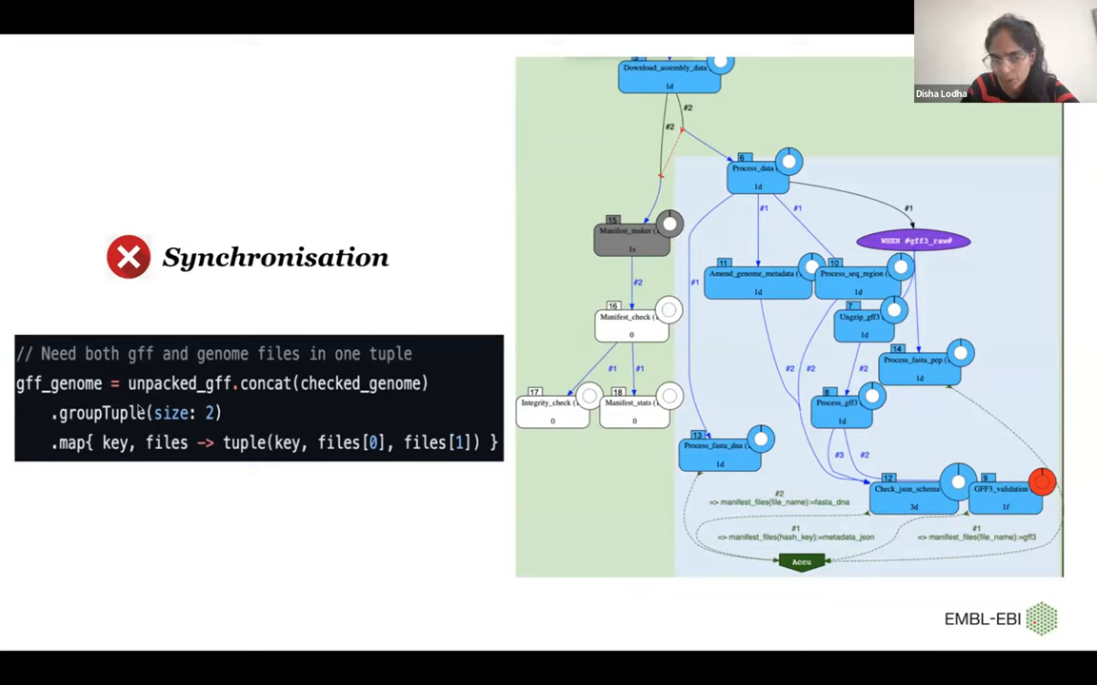
pyautogui.moveTo(298, 444)
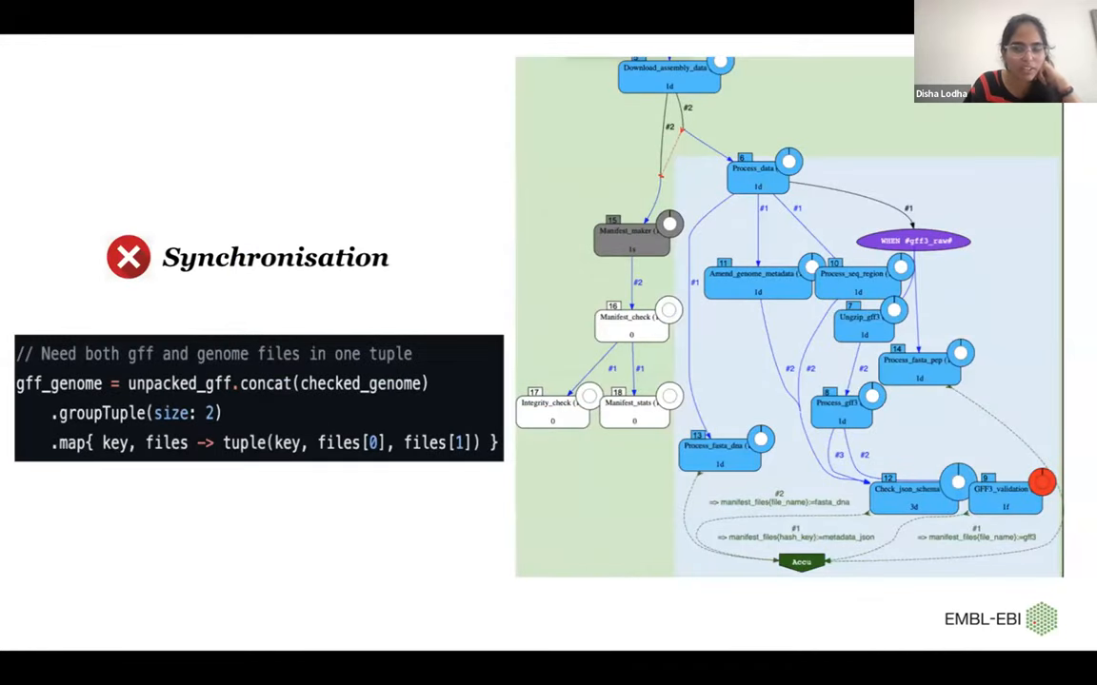
# - Advance past the Visualisation slide to the Other Issues slide
pyautogui.press('Right')
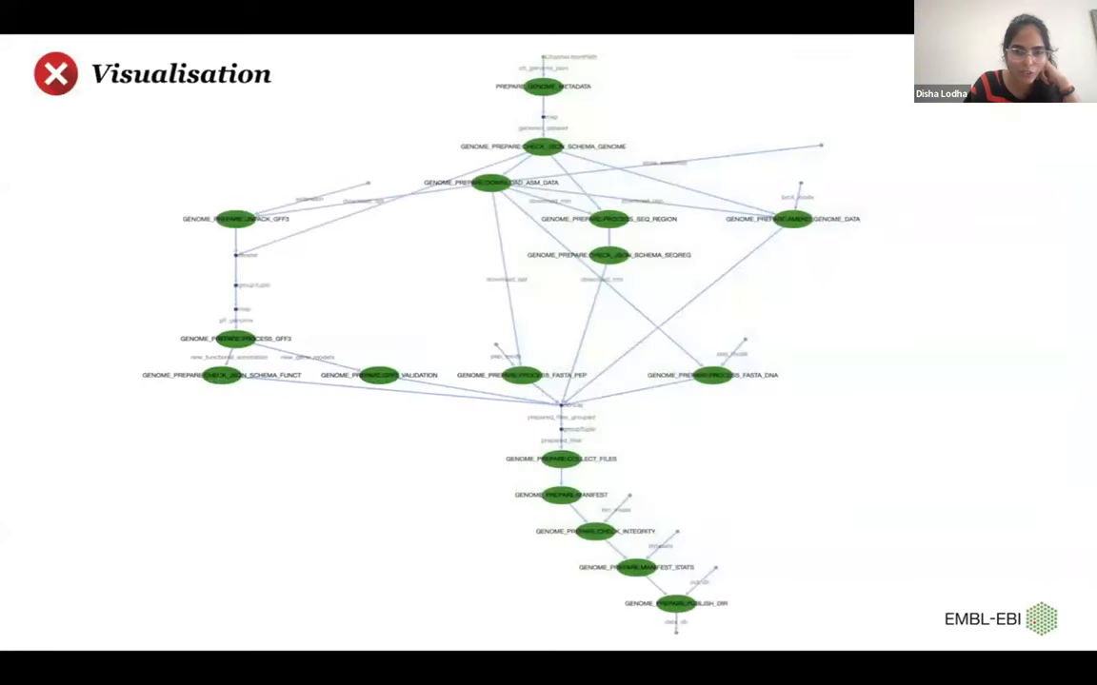
pyautogui.press('Right')
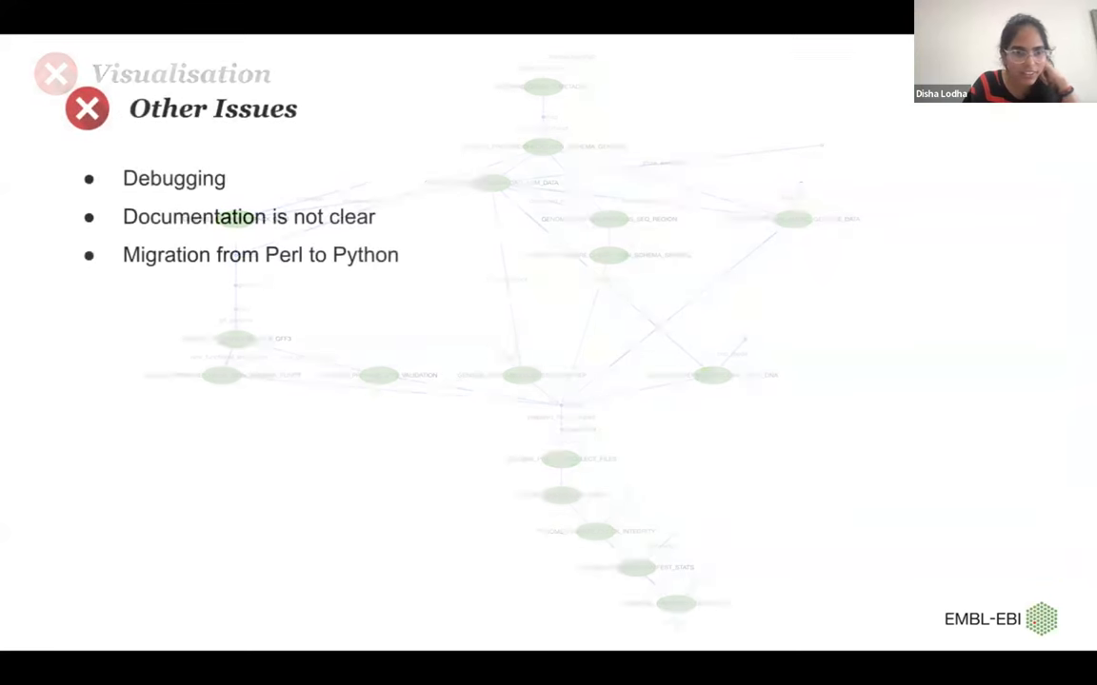